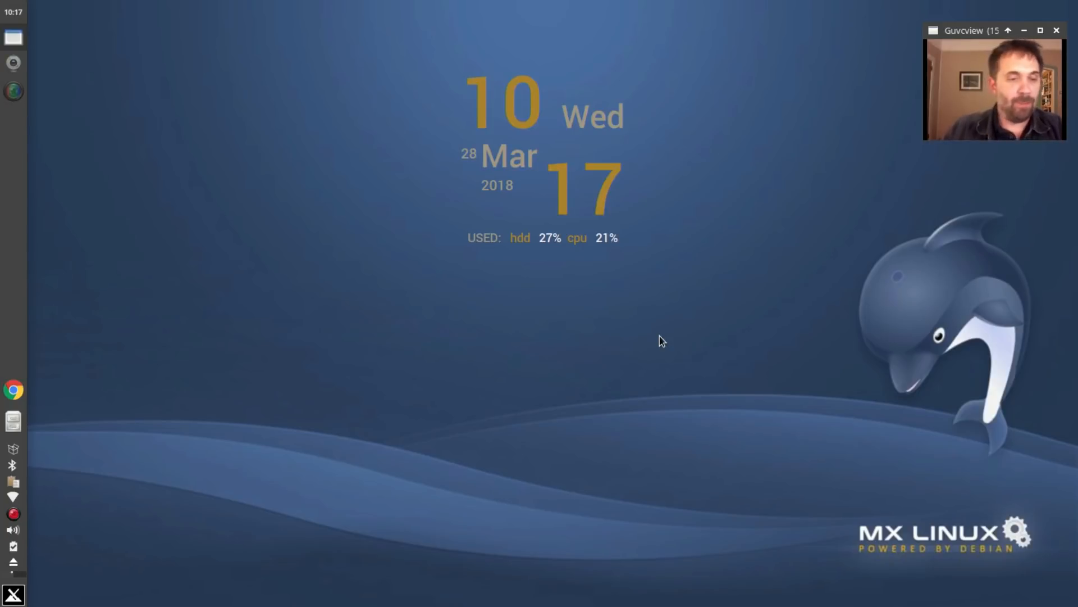
Launch Synaptic with administrator rights and jump to ssh-conduit-antix by typing 'ssh-'.
click(13, 594)
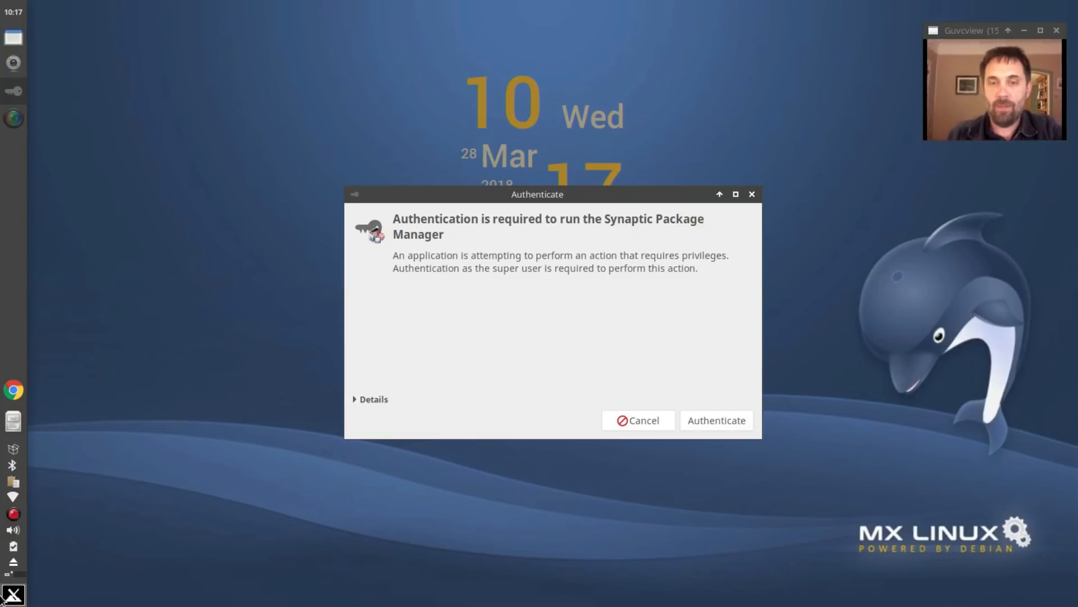
click(638, 420)
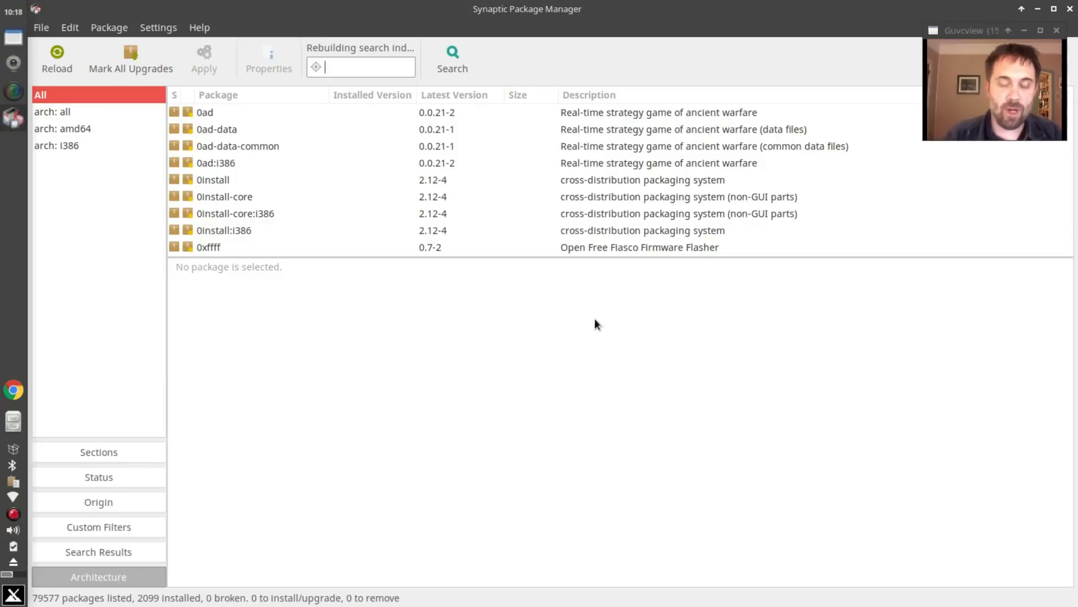
click(215, 163)
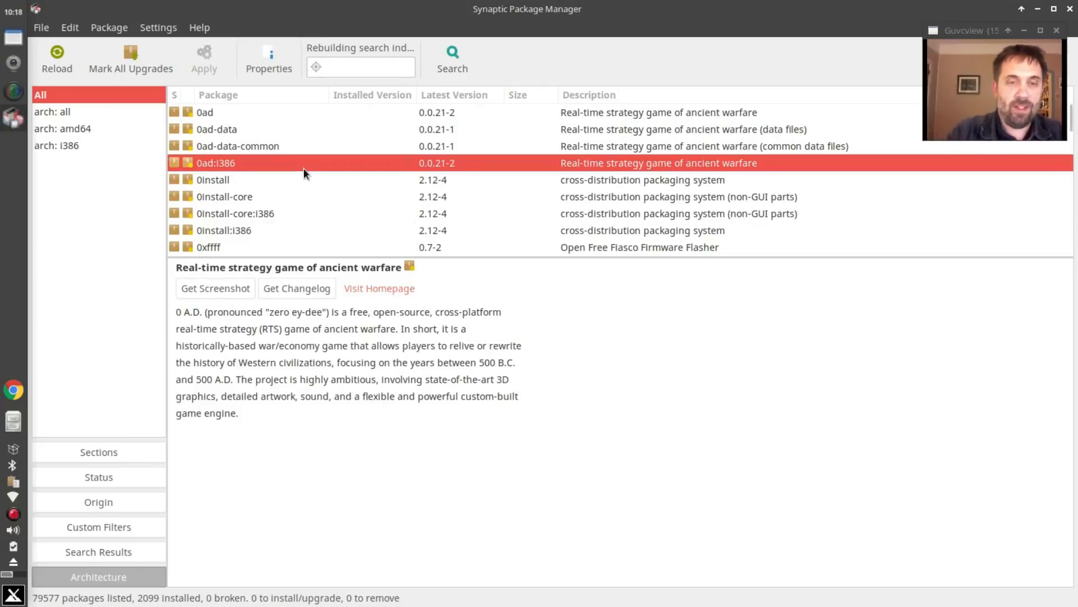
text(ssh-)
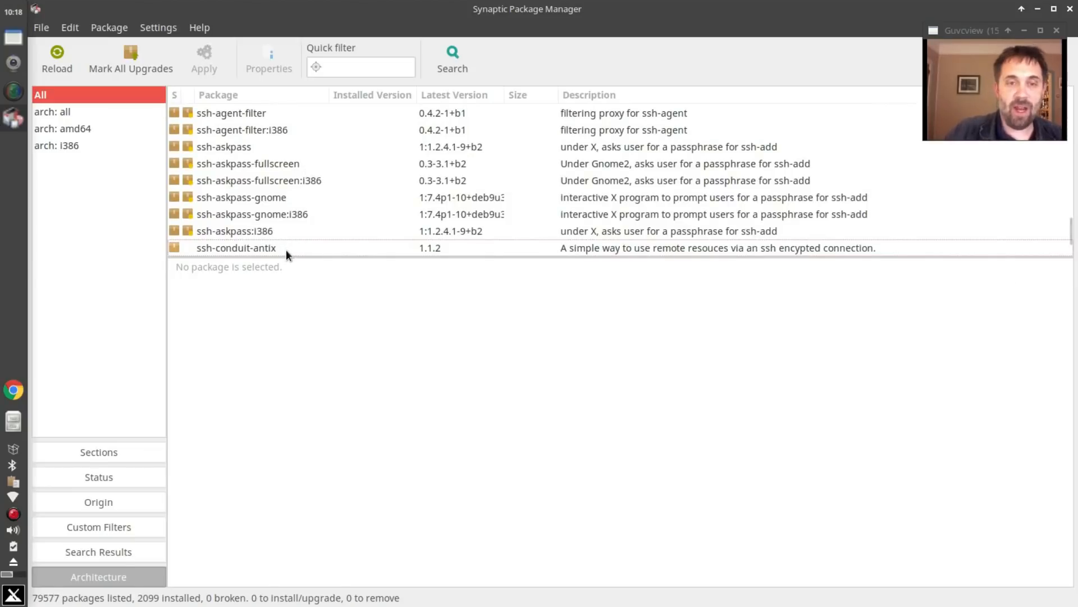
Read the ssh-conduit-antix description, reload package information, and mark it for installation.
click(236, 248)
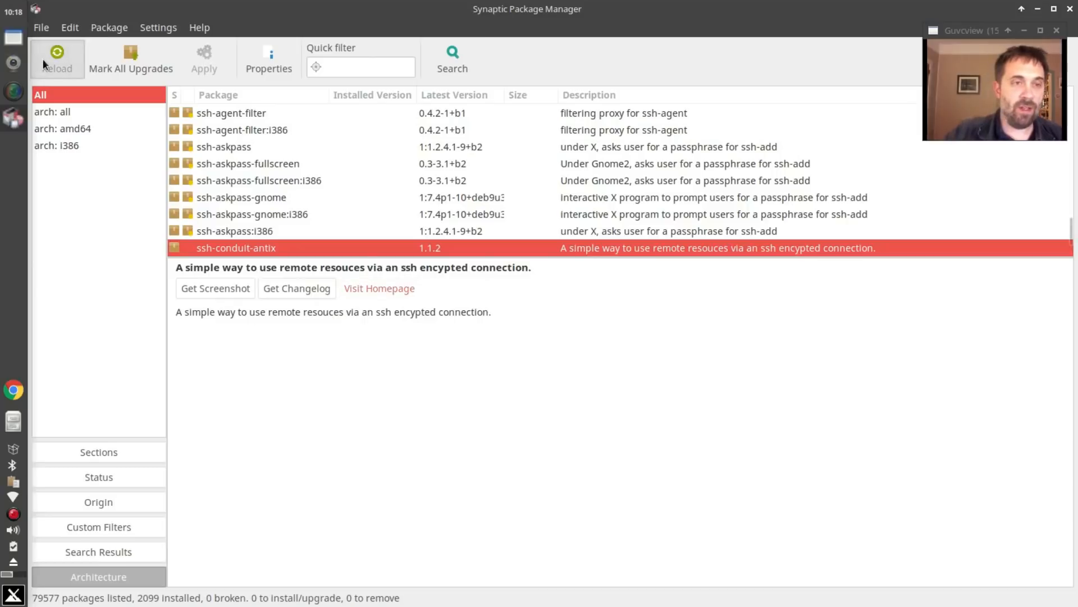
click(57, 59)
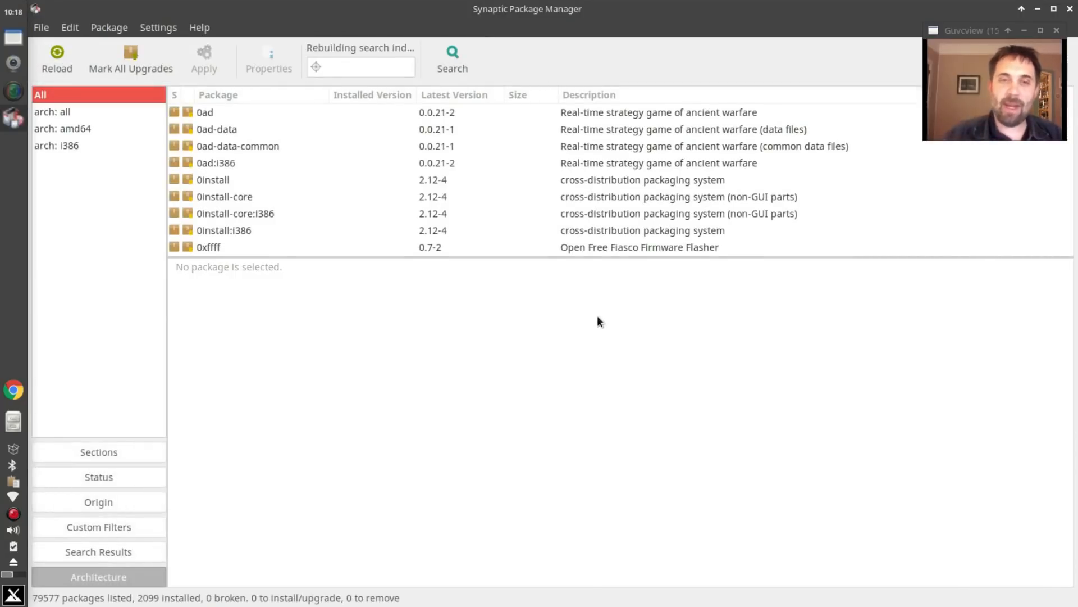
click(224, 197)
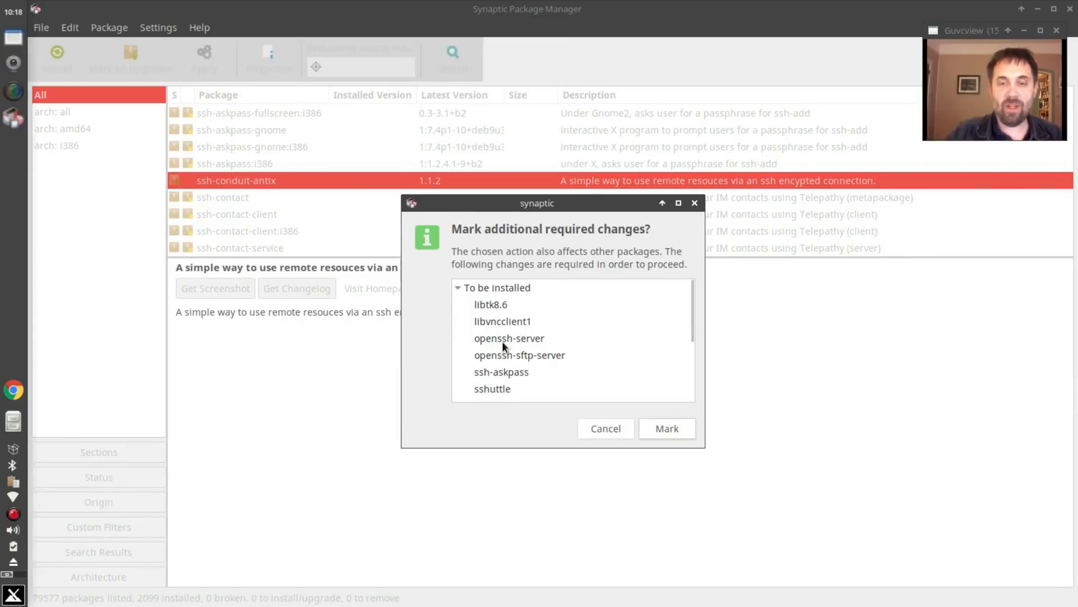
mouse_move(542, 361)
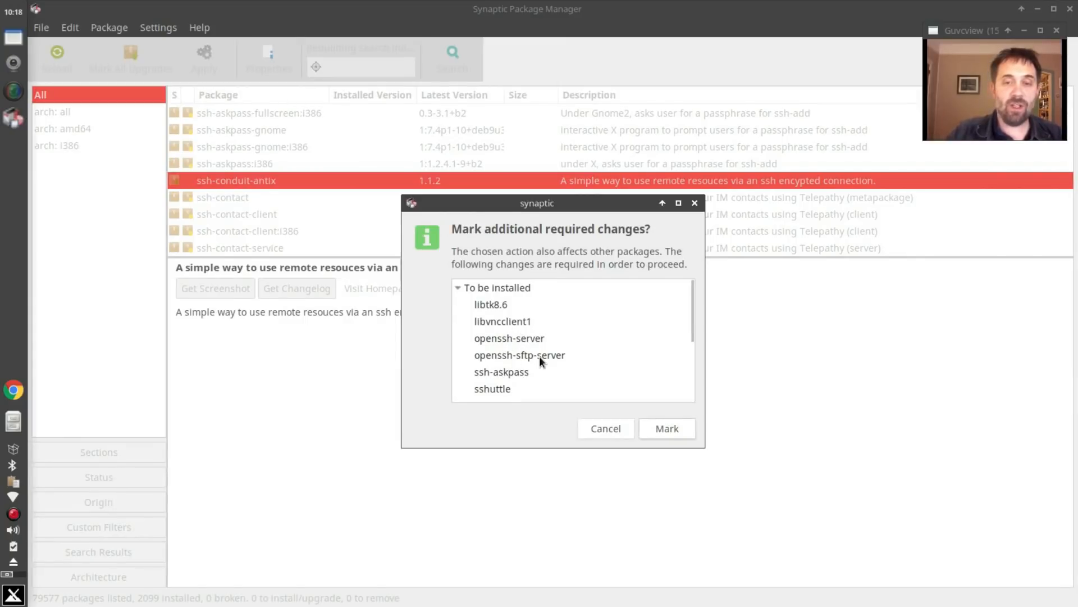
Review the required dependencies and accept them, queuing 14 packages to install.
scroll(down, 3)
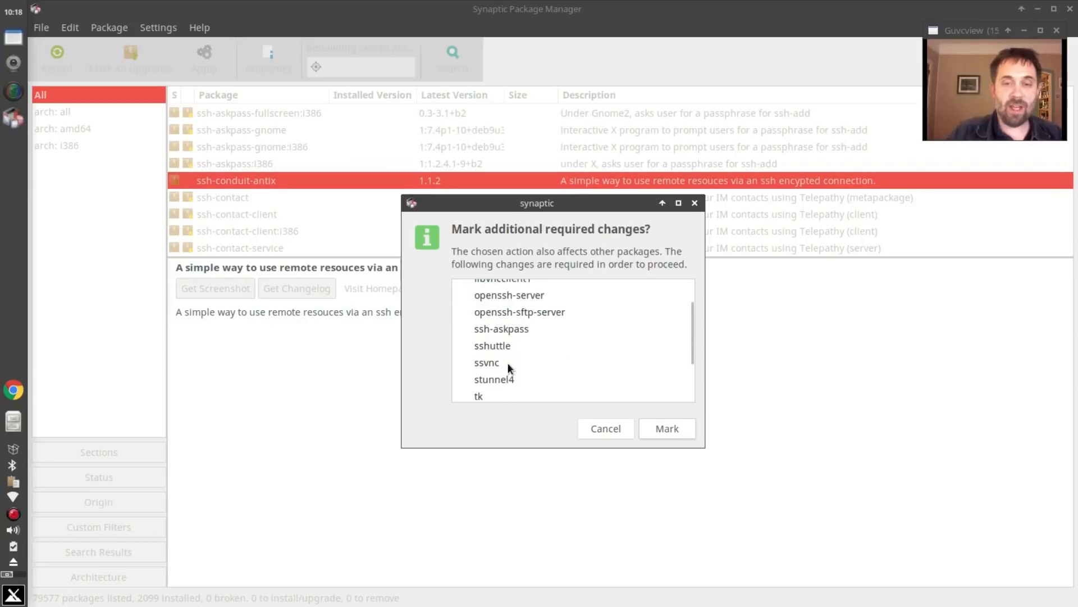
scroll(down, 3)
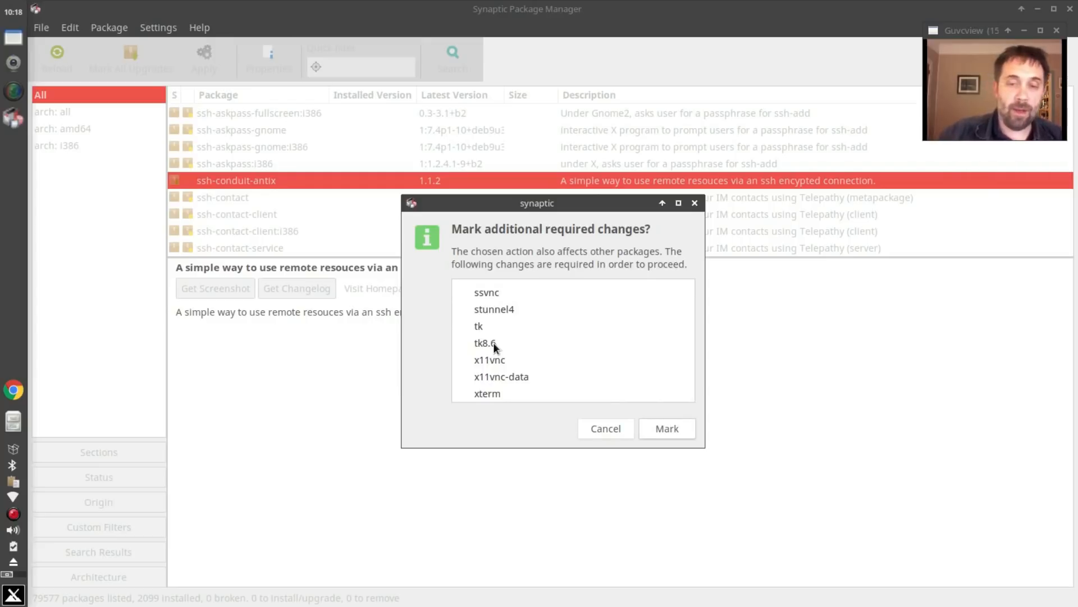
click(666, 428)
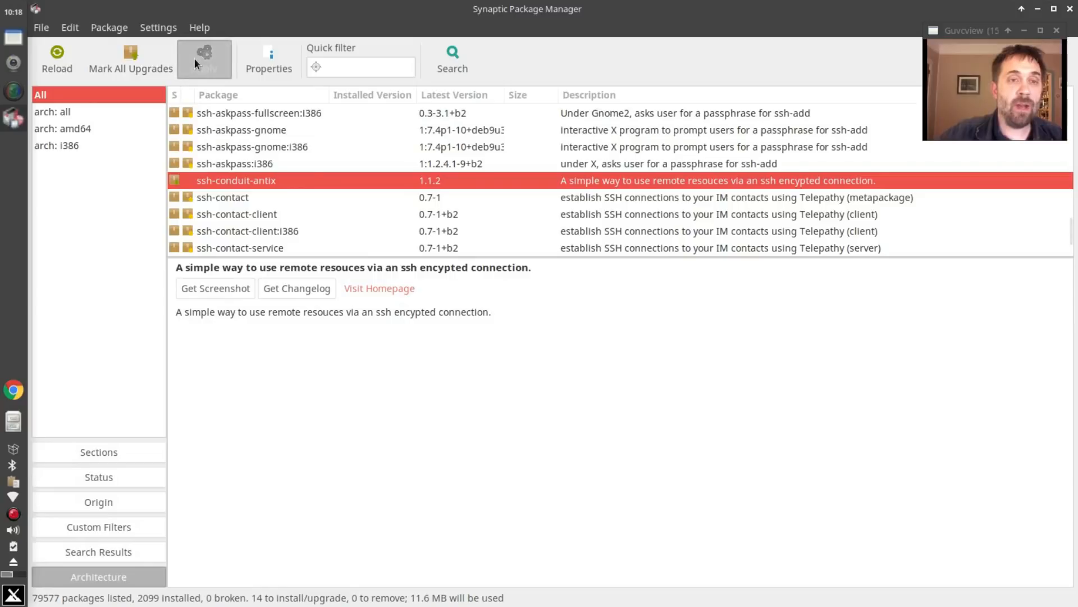
Apply and confirm installing the 14 queued packages, then dismiss the 'Changes applied' notice.
click(203, 58)
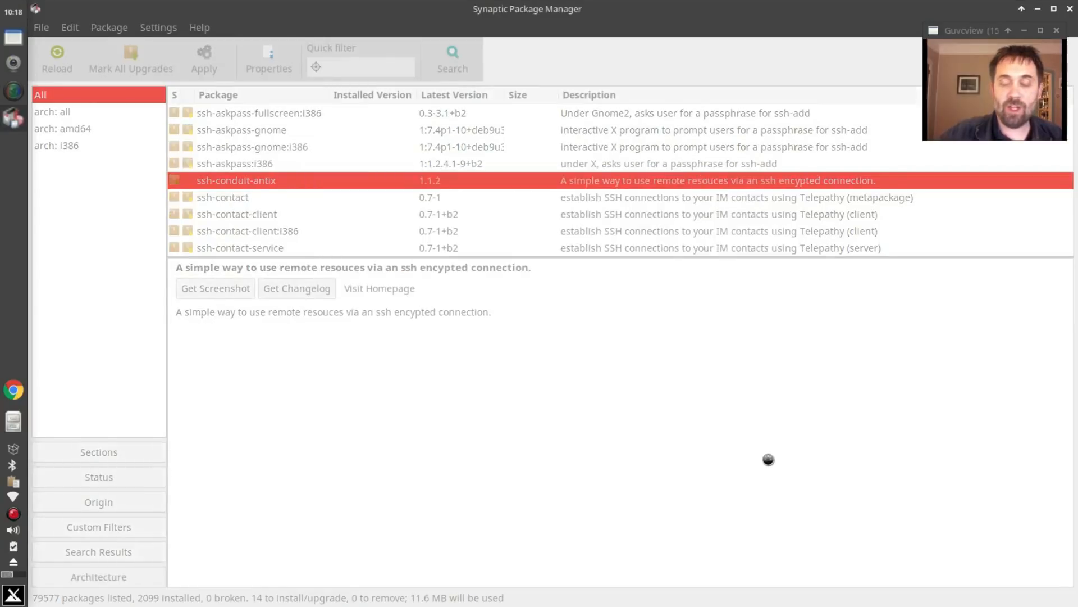
click(203, 58)
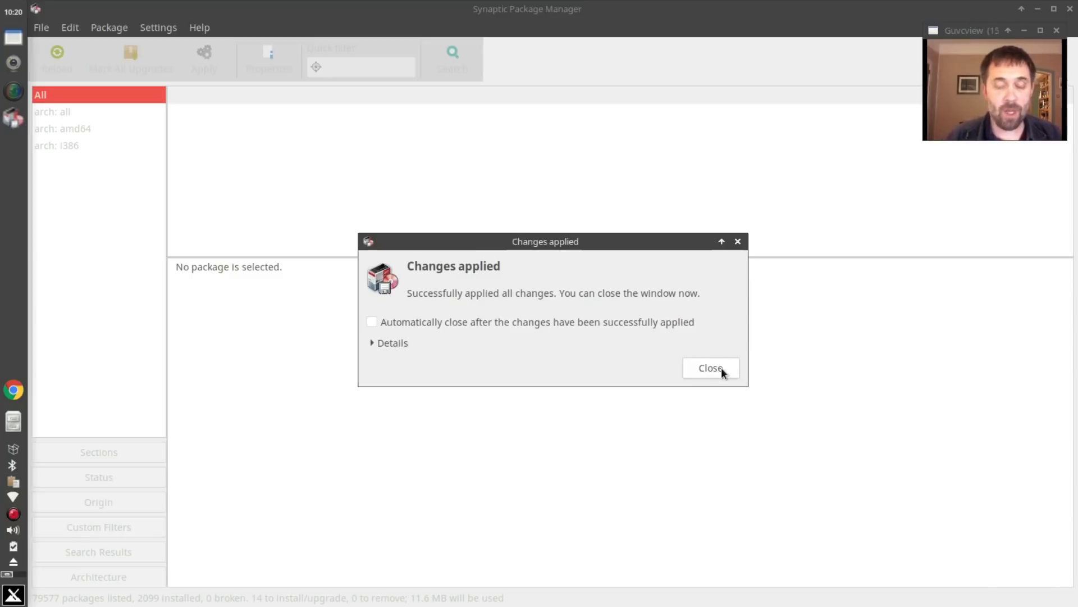
mouse_move(711, 337)
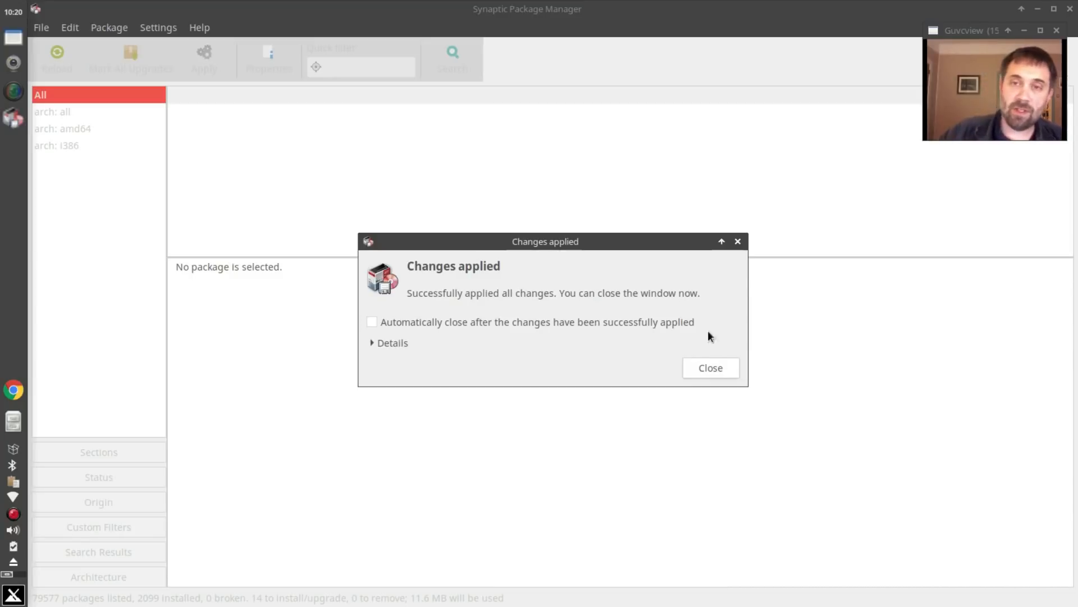
click(710, 367)
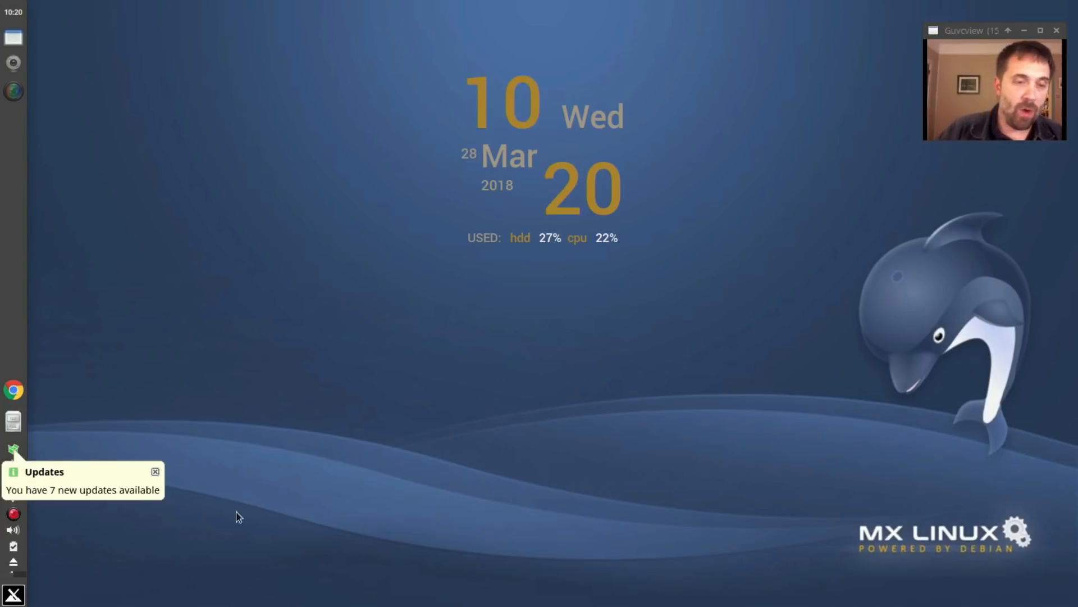
Close the popup announcing 7 new updates.
click(155, 472)
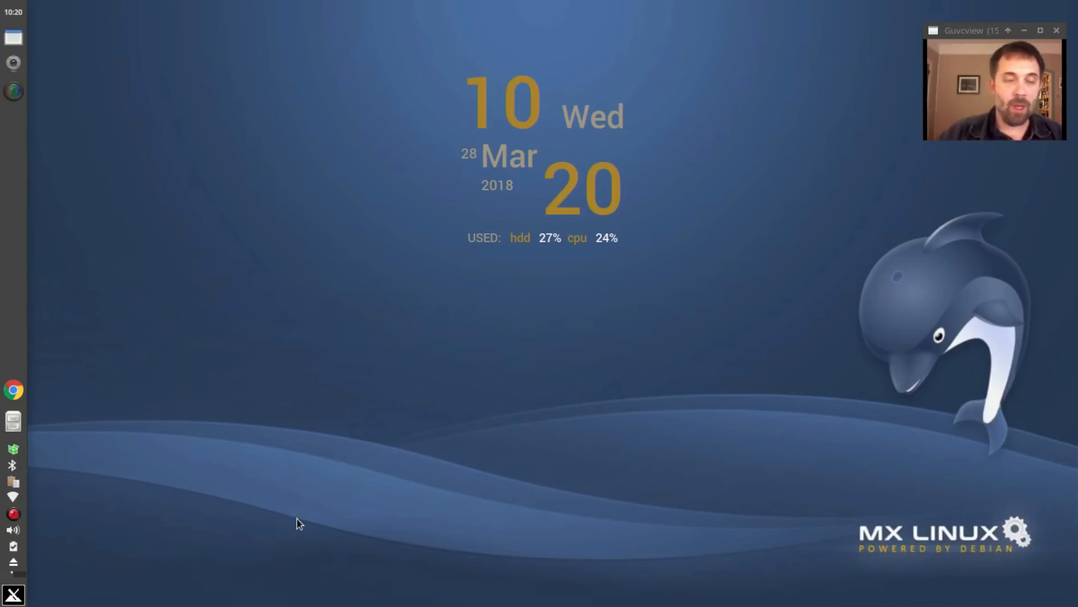
mouse_move(256, 378)
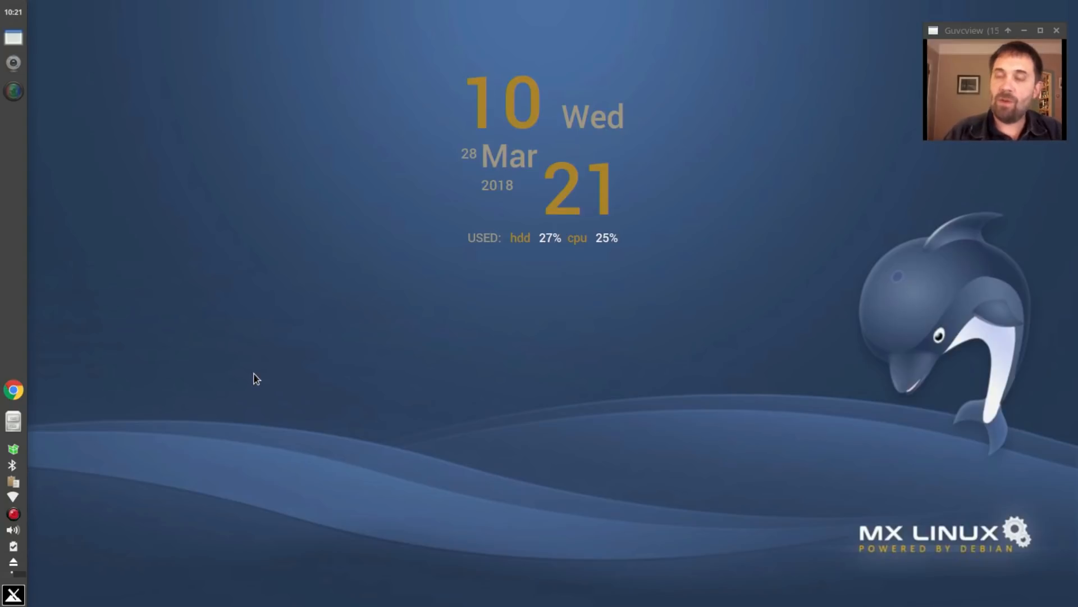
mouse_move(89, 275)
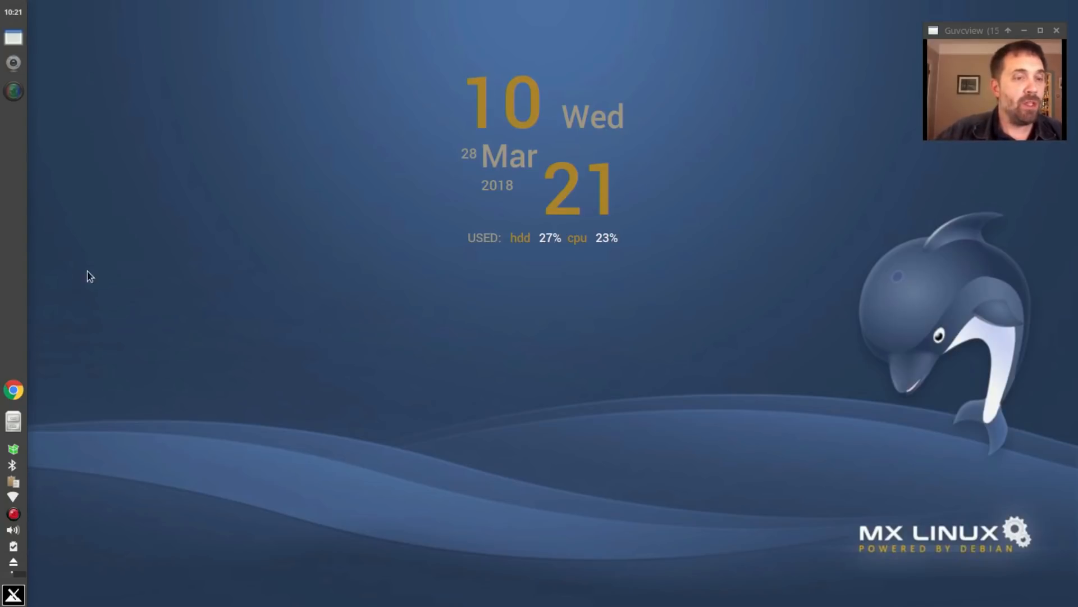
Start SSH-Conduit from the applications menu and select the CLI remote-terminal option.
click(13, 38)
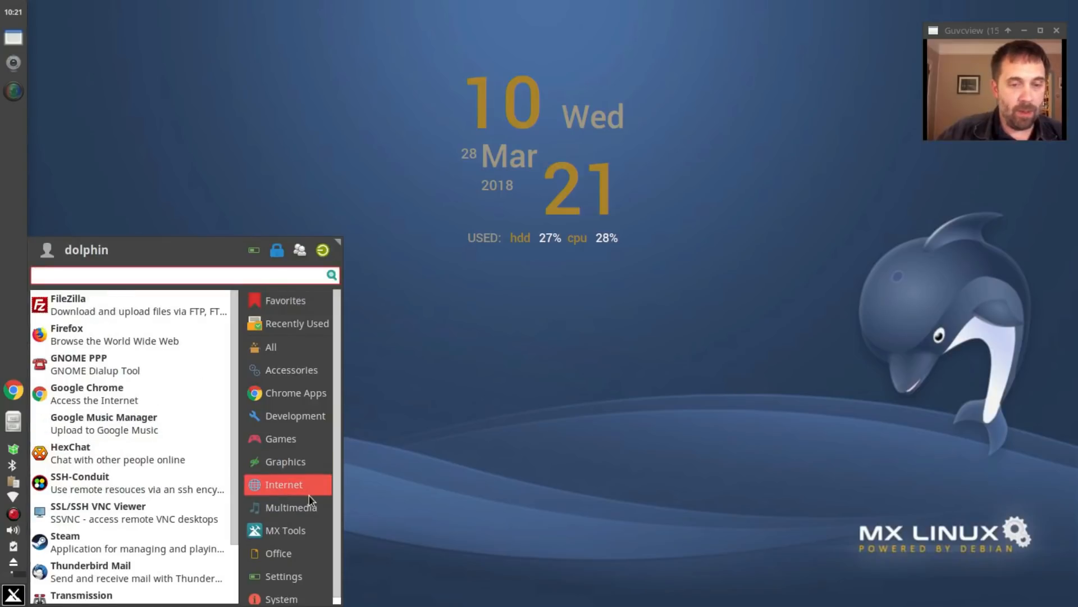
mouse_move(124, 483)
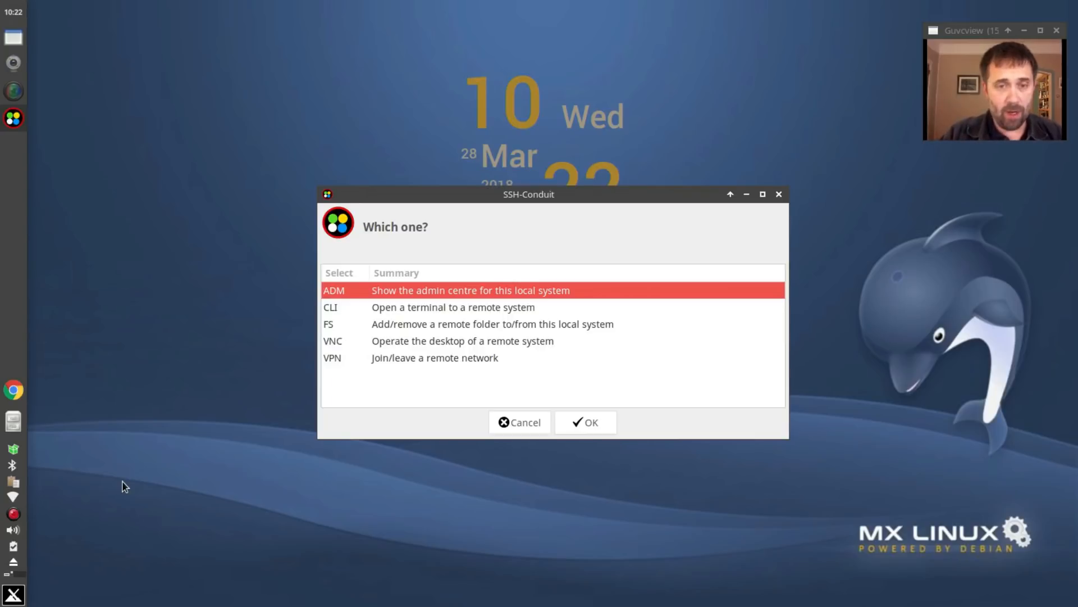
click(453, 306)
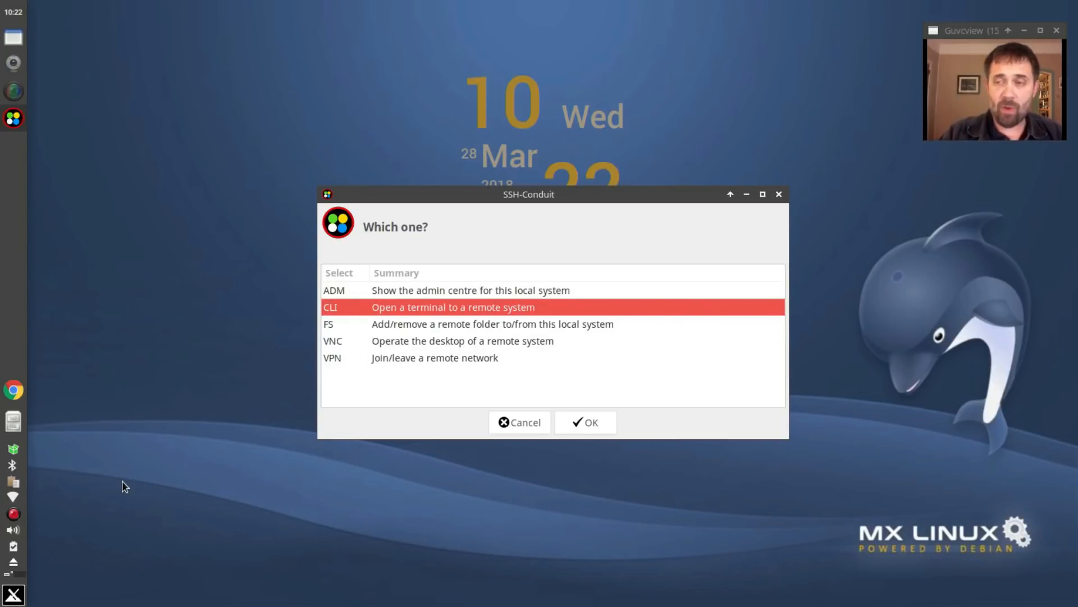
Start a CLI terminal connection to 192.168.1.122 as dolphin, with no remote command.
click(585, 422)
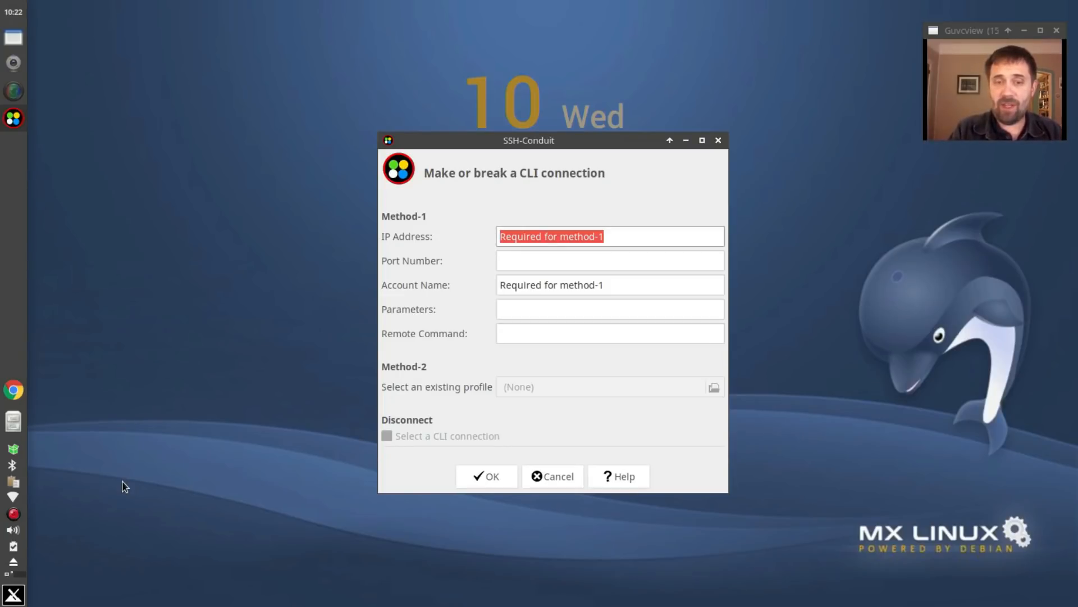
text(192,)
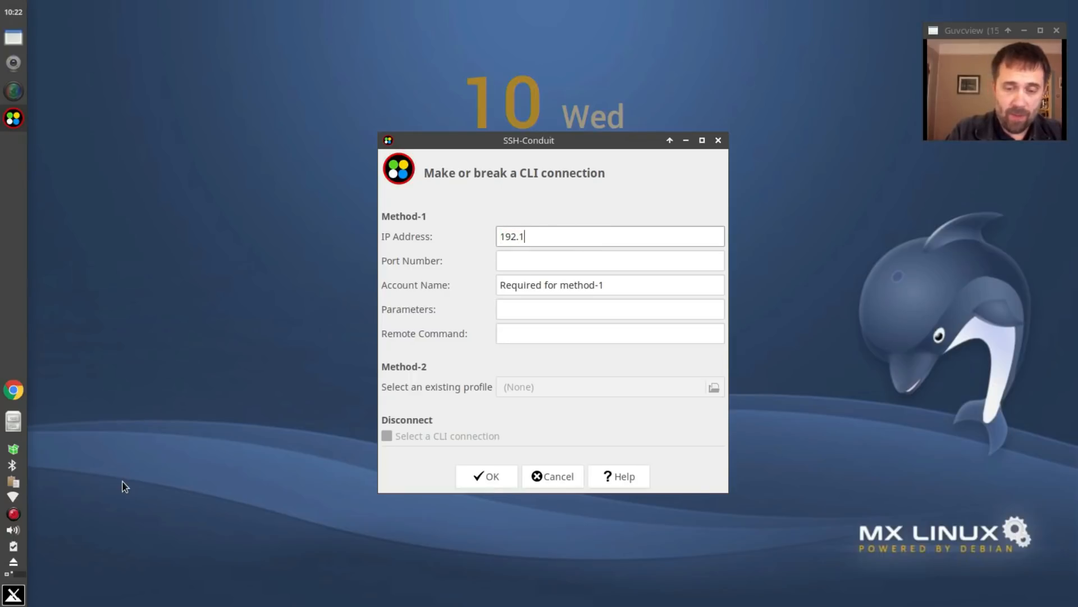
text(681.122)
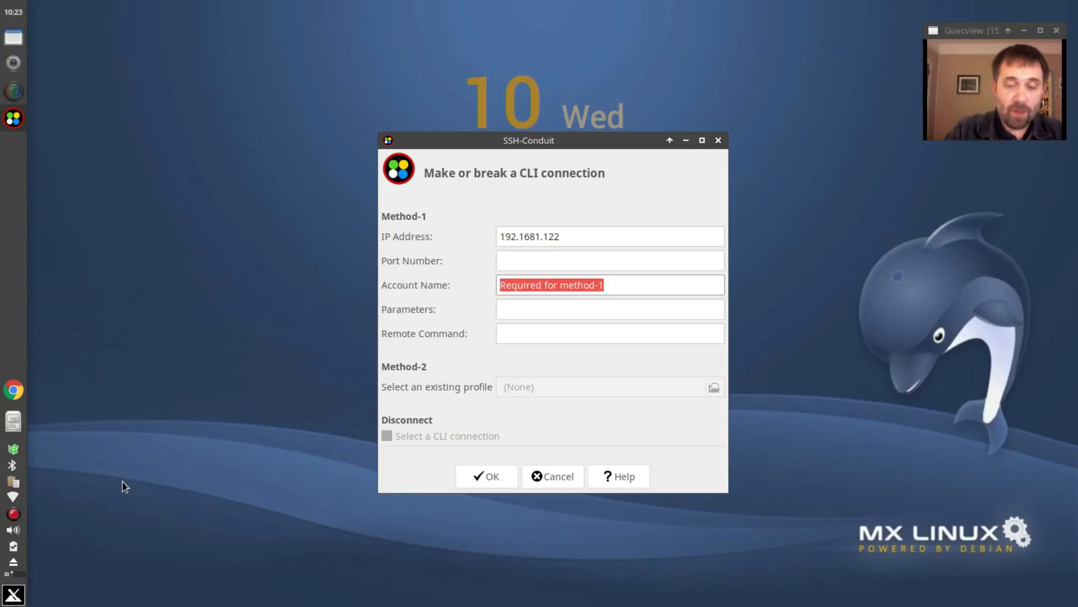
text(dolphin)
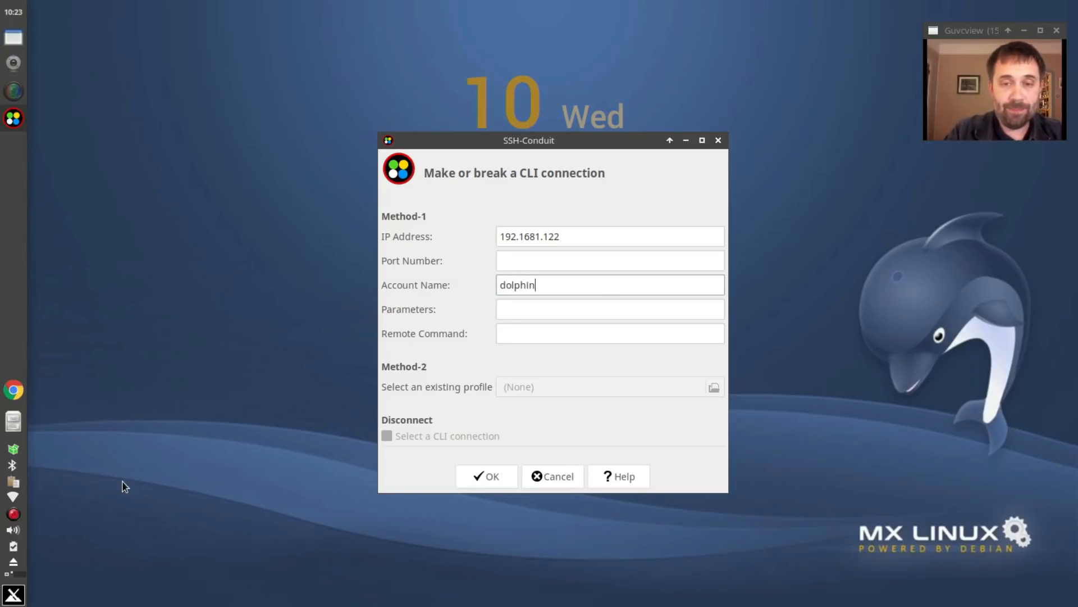
click(609, 333)
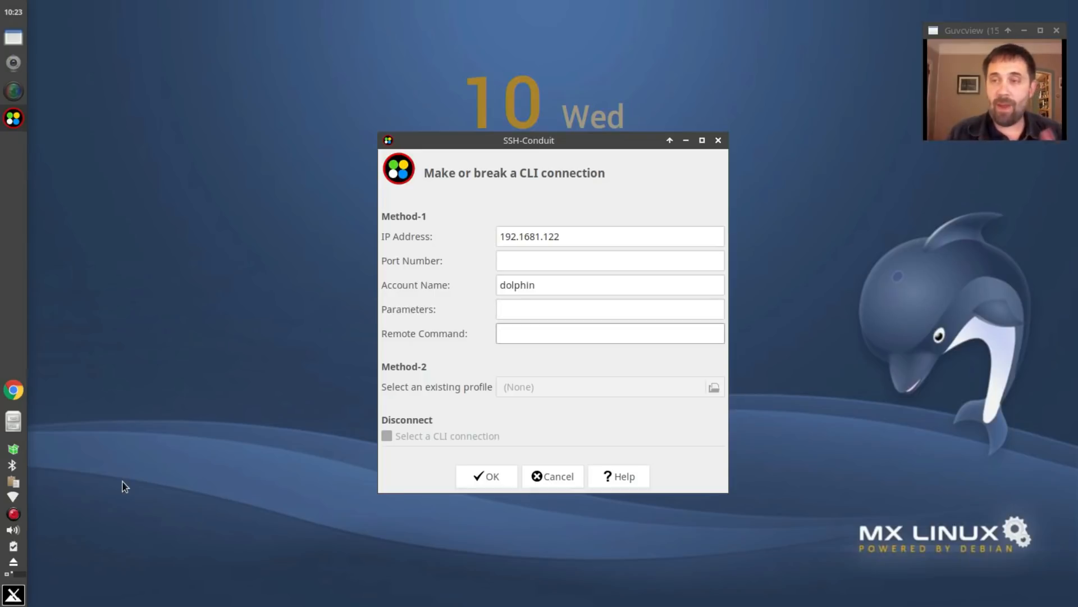
click(609, 333)
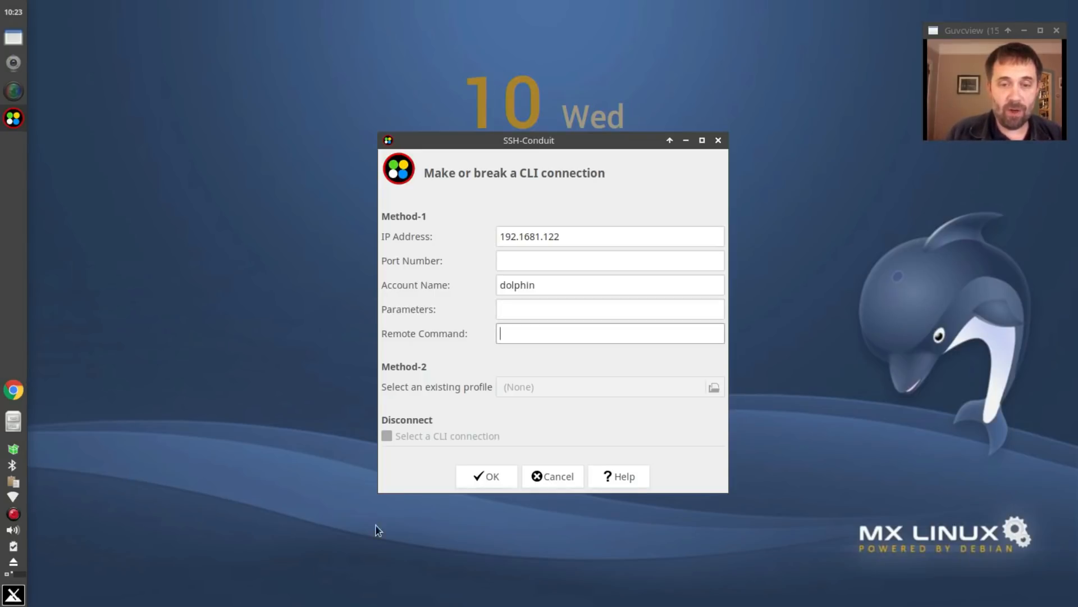
click(552, 476)
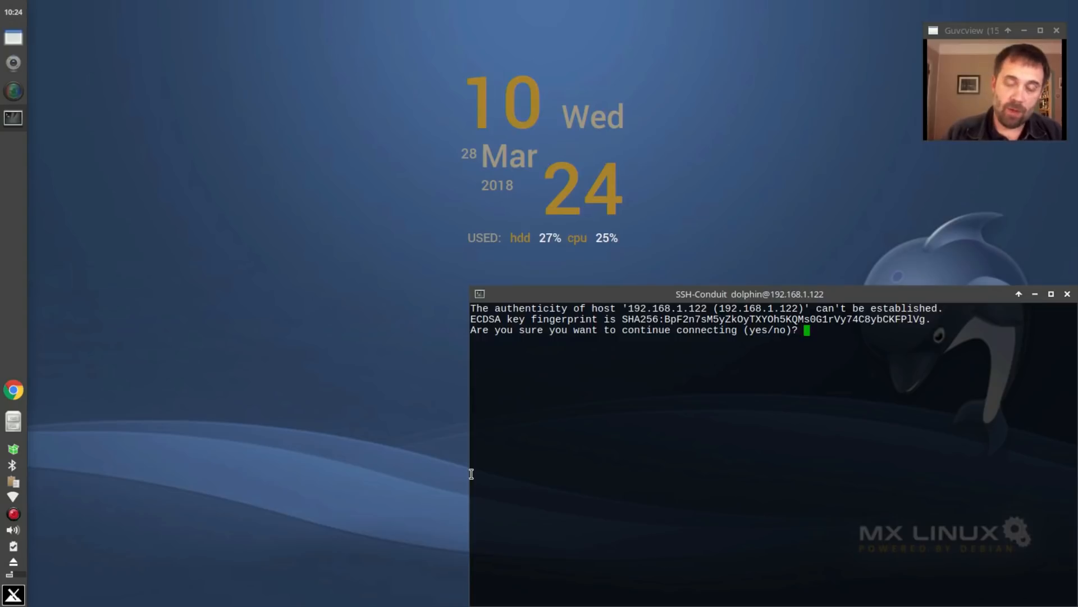
Accept the host key, log in, run ls, exit, and close the terminal window.
text(yes)
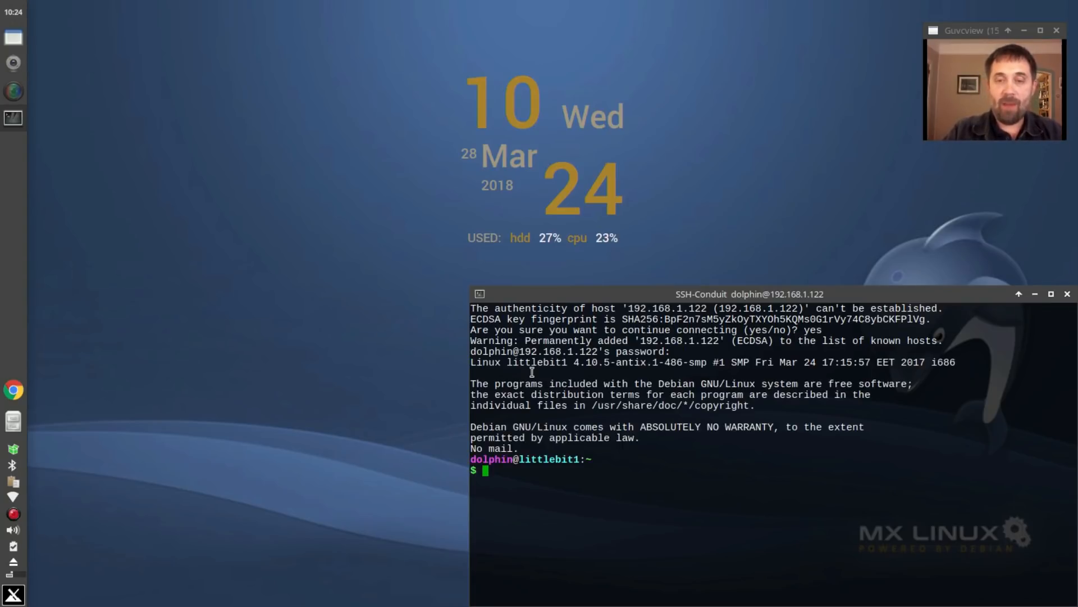
text(ls)
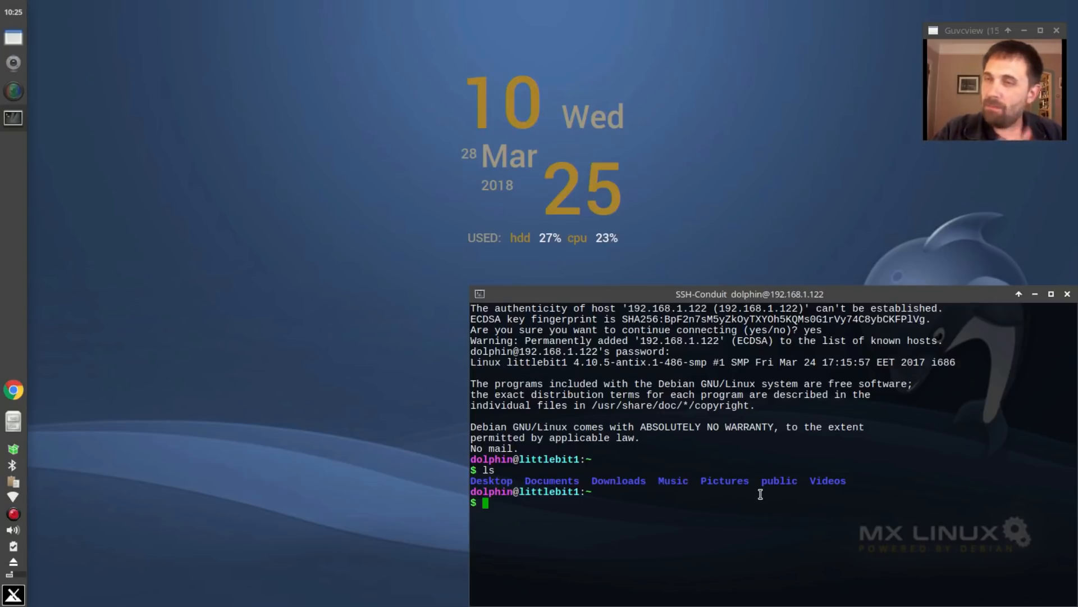
text(exit)
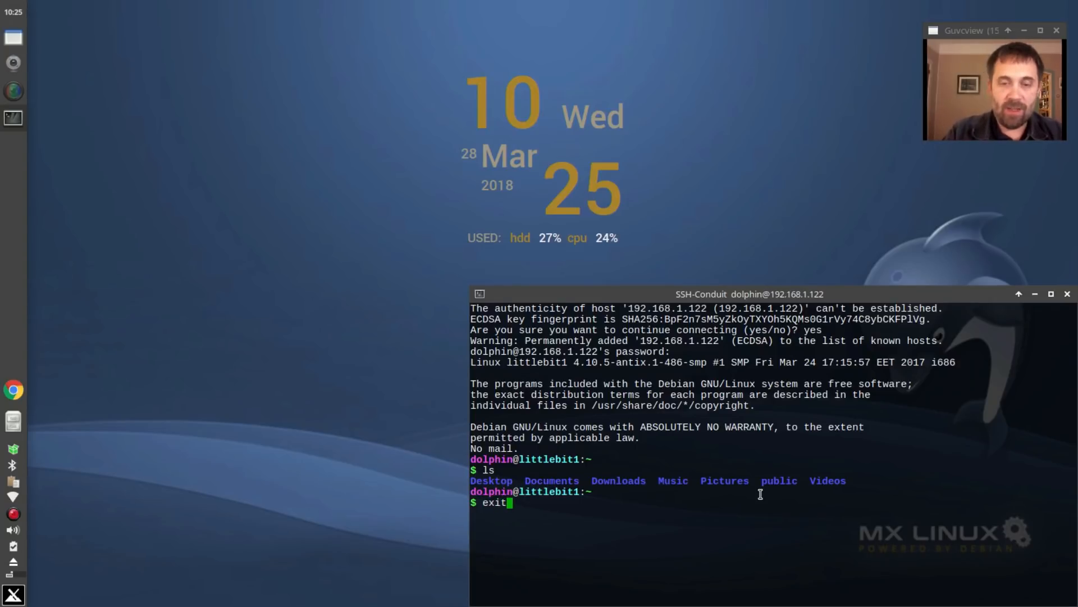
key(Return)
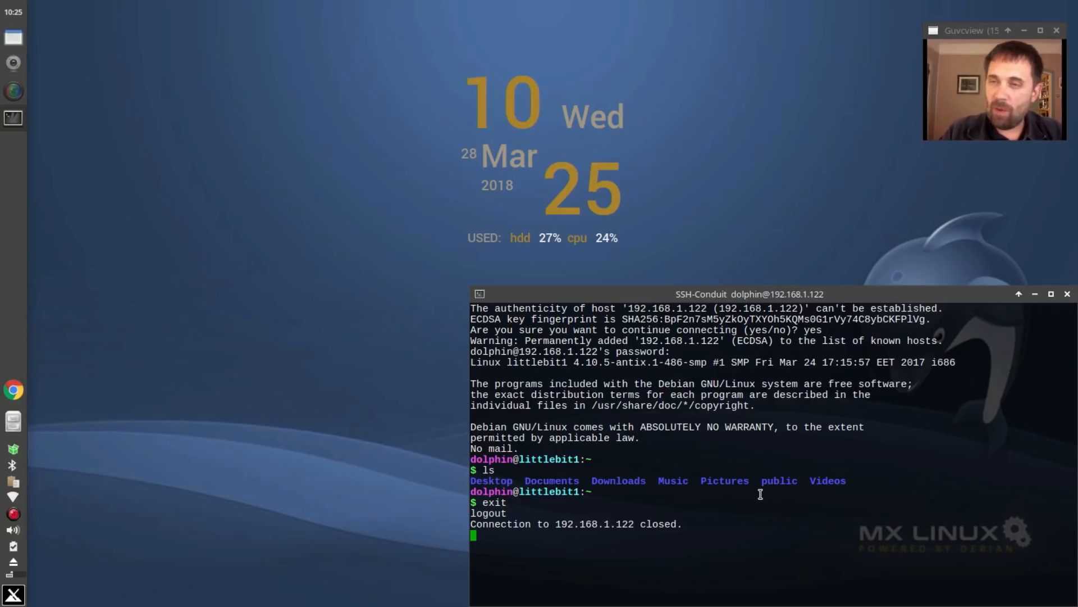
click(1066, 294)
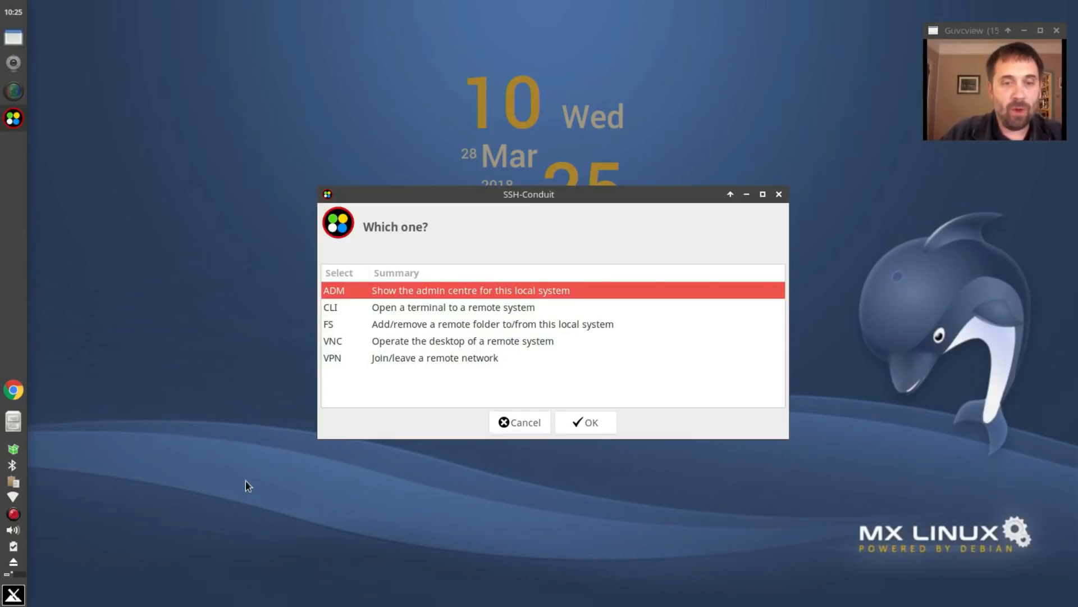
Choose VNC mode and connect the viewer to host 192.168.1.122.
click(462, 341)
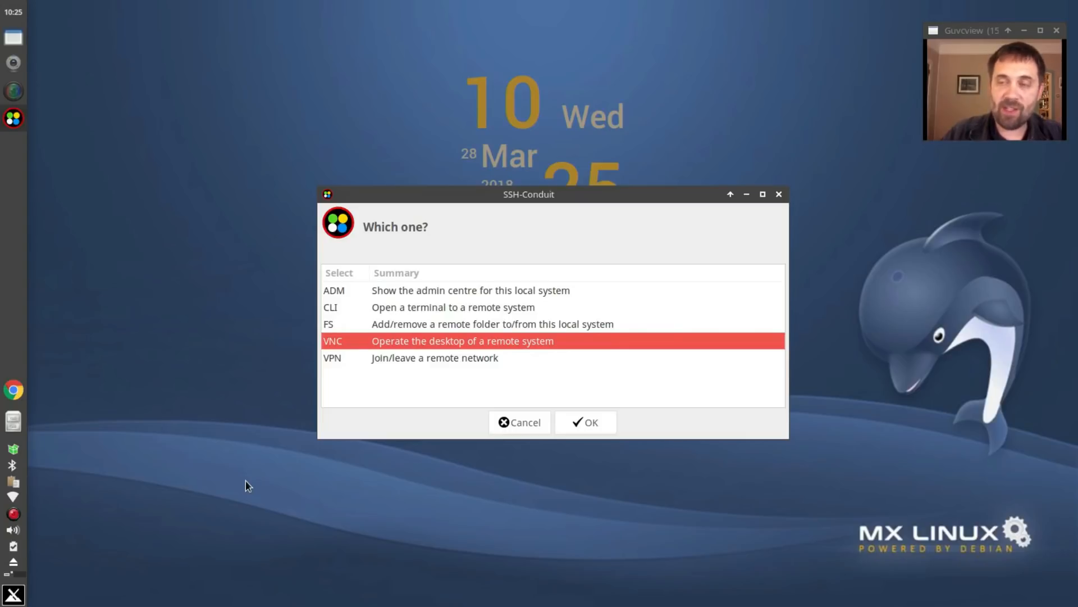
click(585, 423)
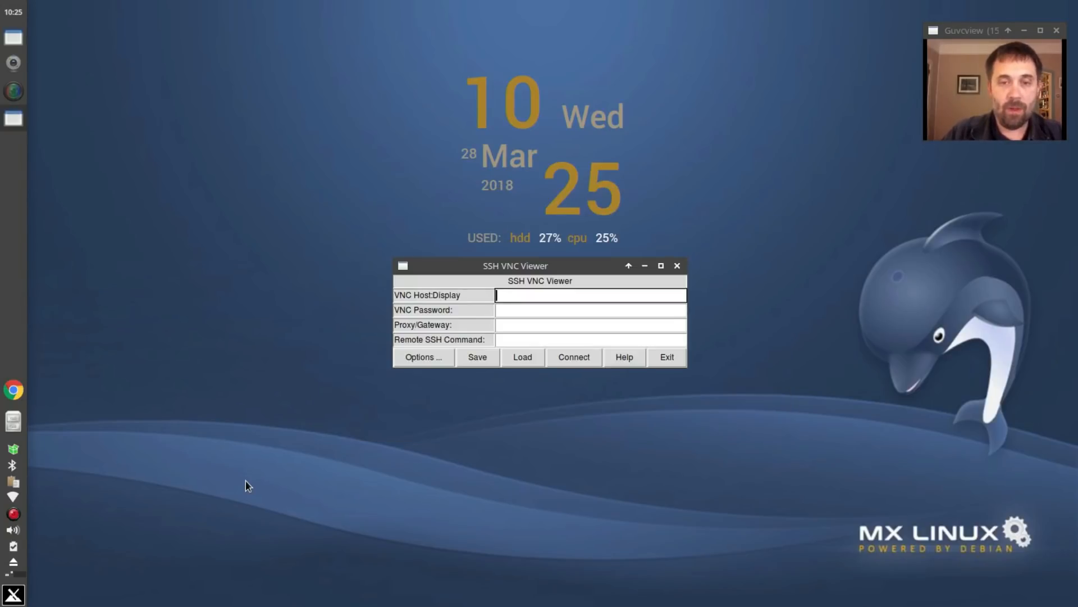
text(192,1)
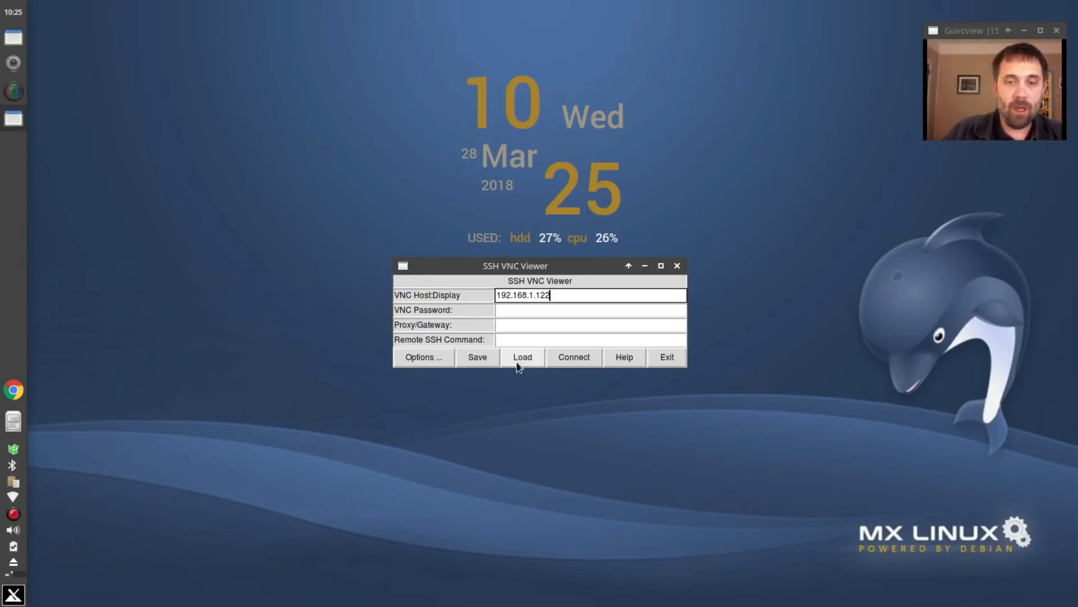
click(573, 356)
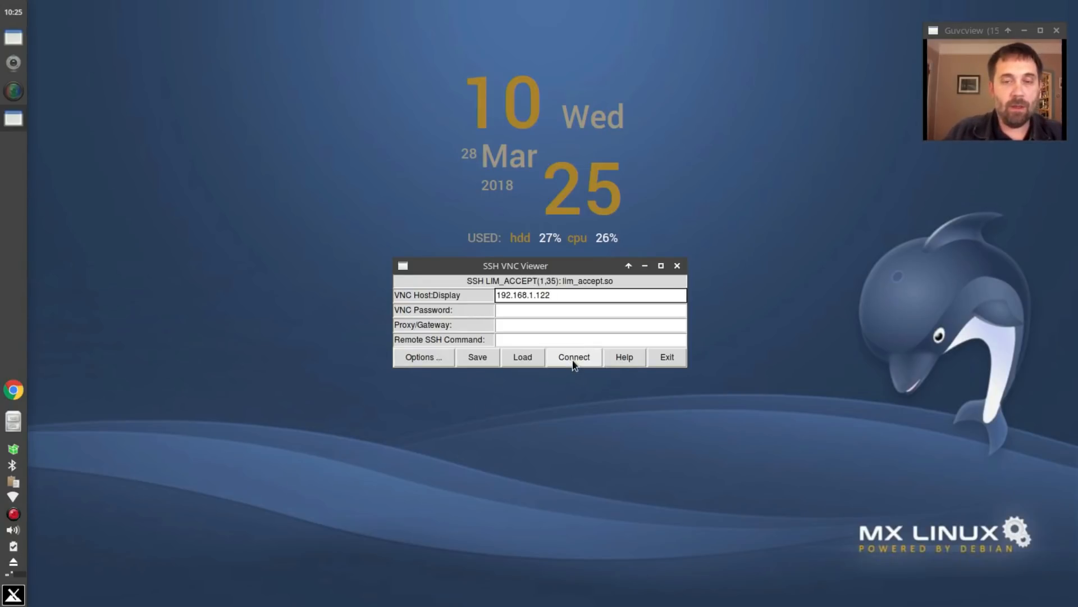
On the remote antiX desktop, step through each SSH-Conduit ADM action, inbound SSH through VNC server start.
click(573, 356)
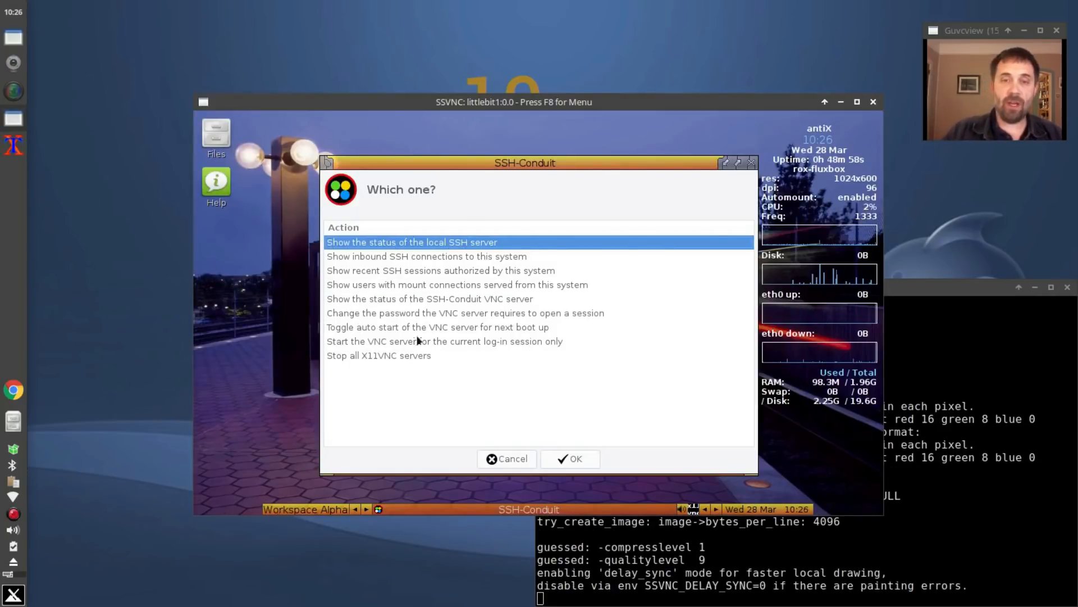
mouse_move(530, 308)
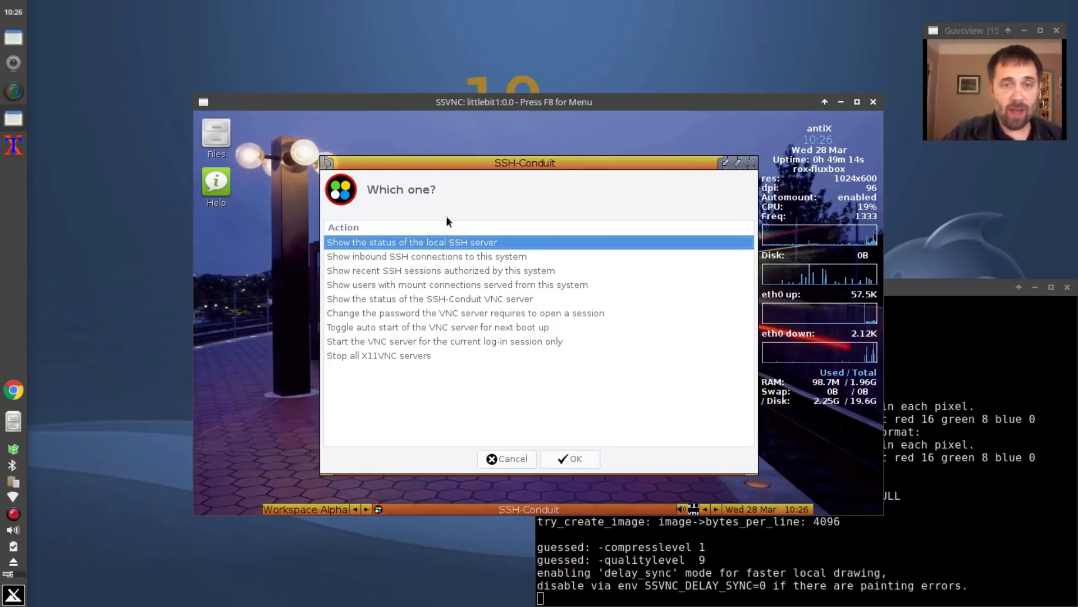
click(427, 256)
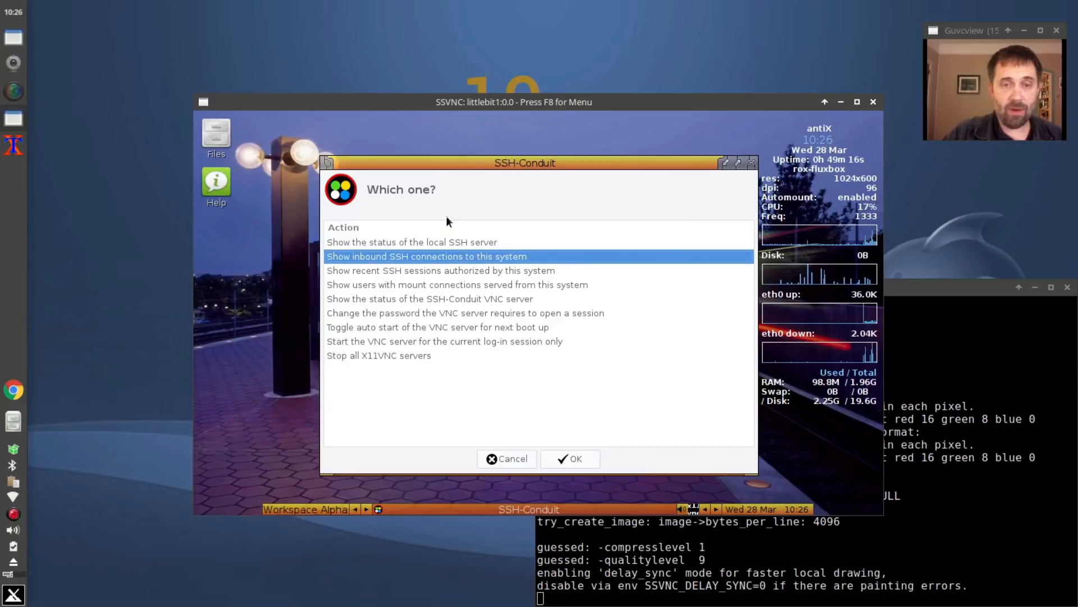
click(441, 270)
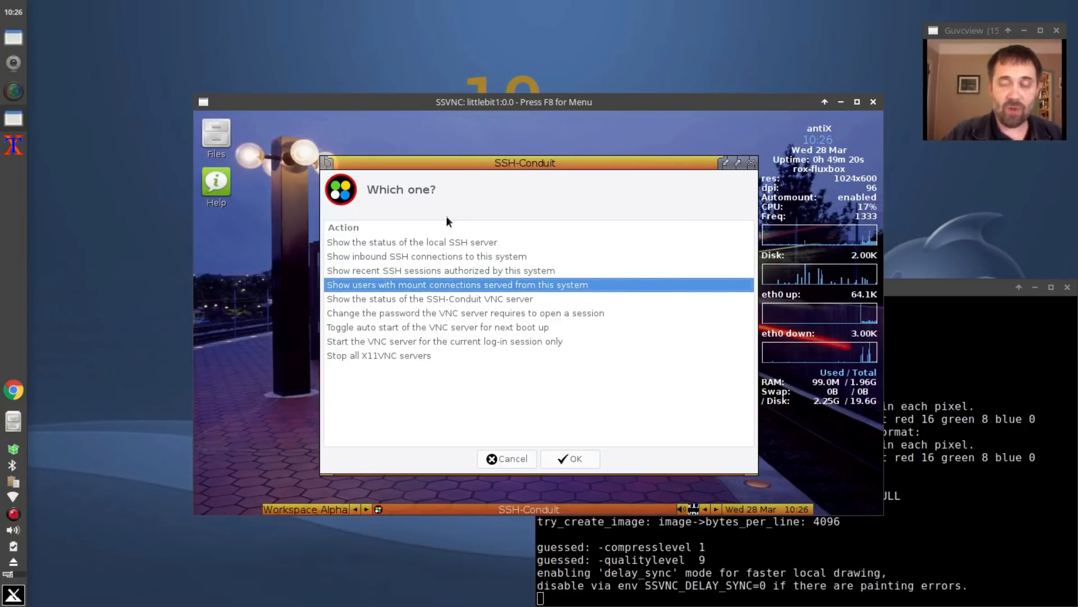
click(429, 299)
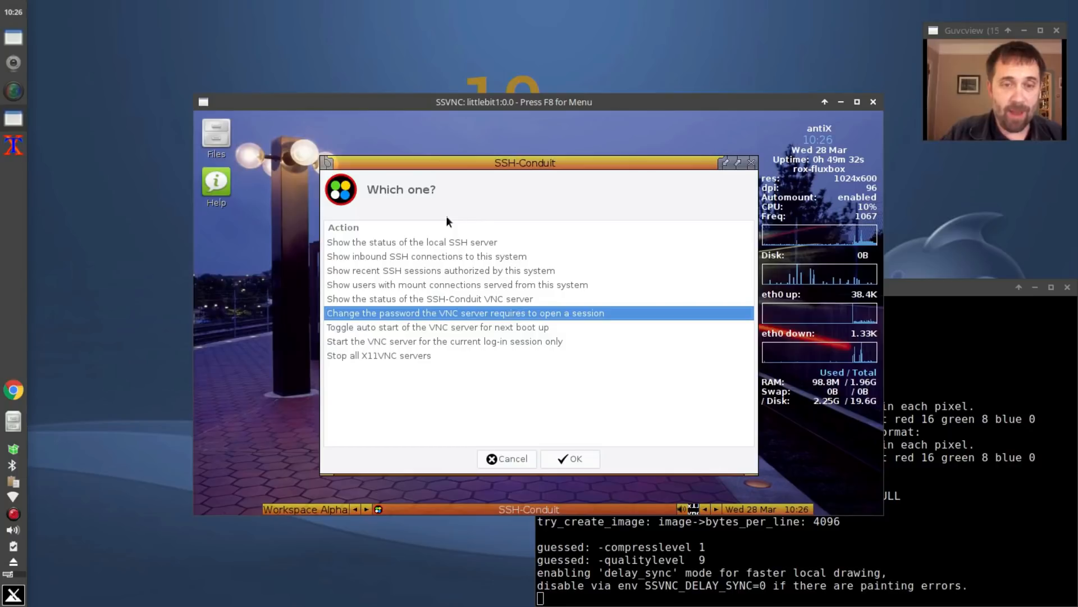
click(438, 327)
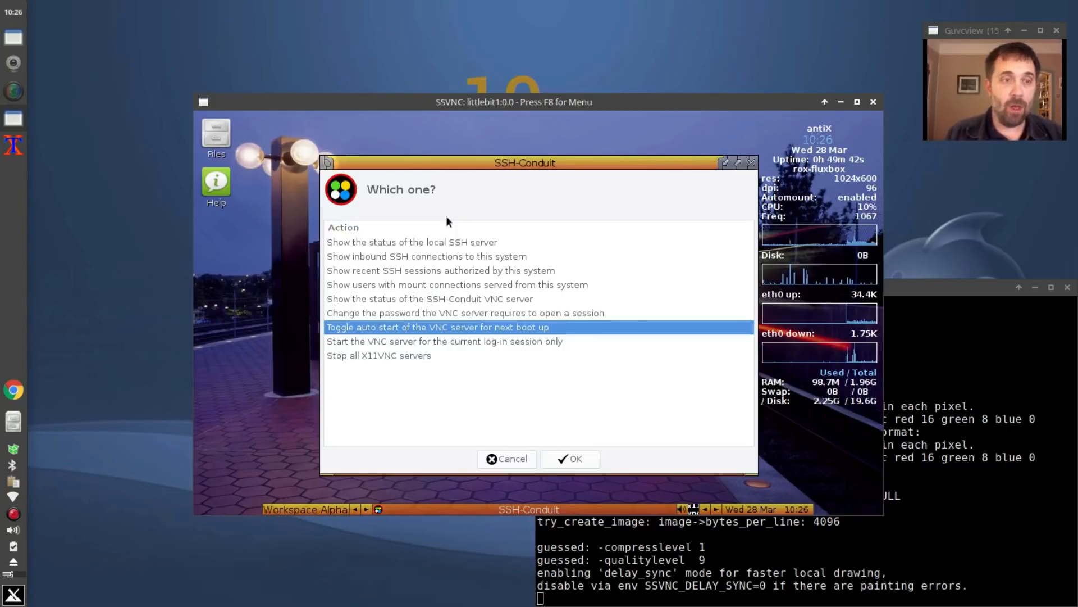
click(444, 341)
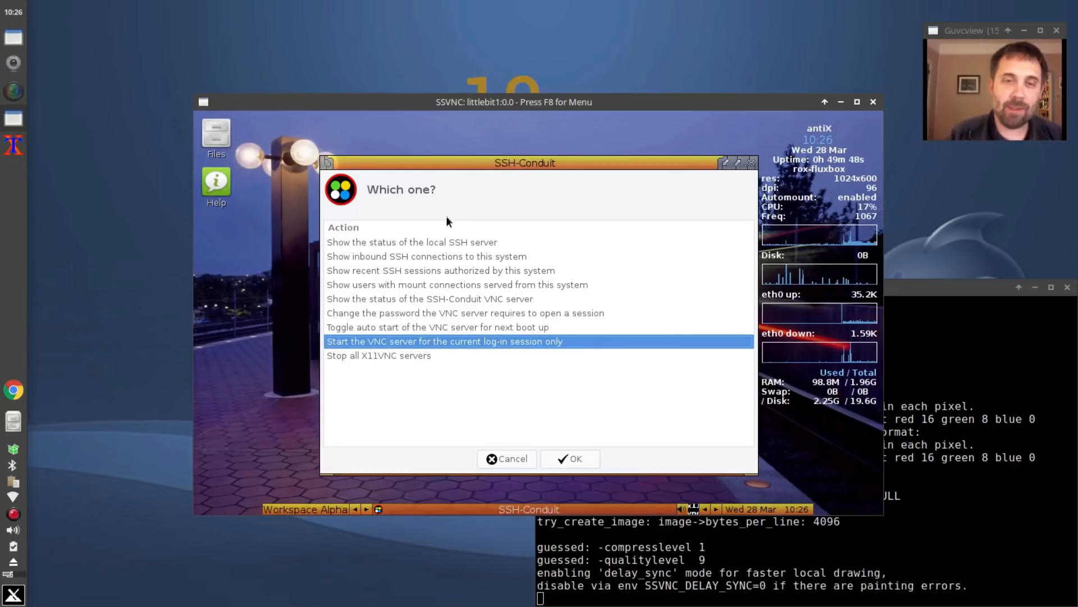
click(378, 356)
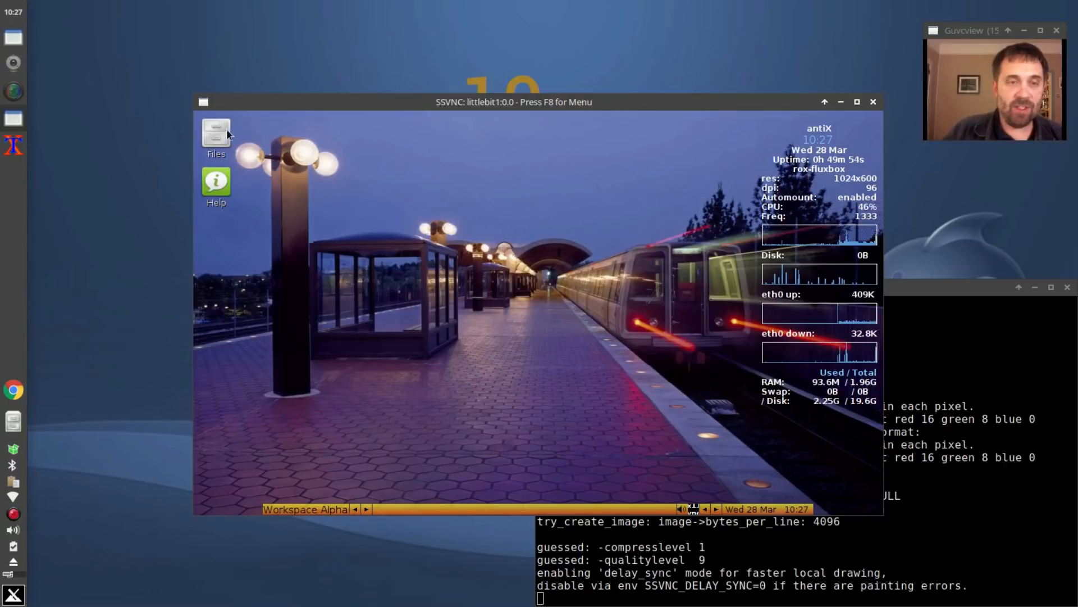
mouse_move(408, 230)
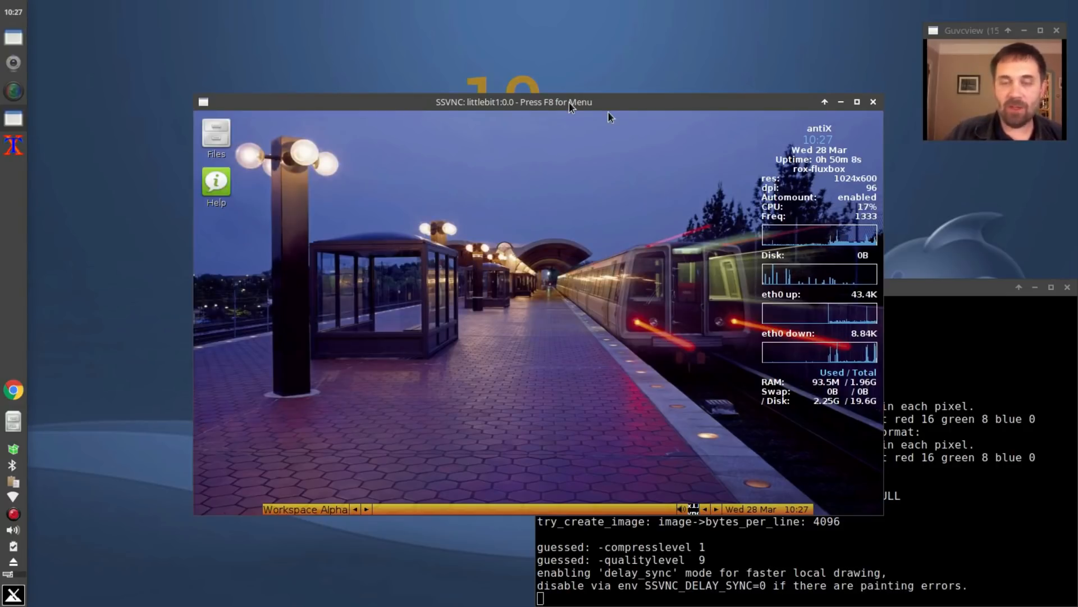
Open the Files icon on the remote antiX desktop to browse the home folders.
double_click(216, 132)
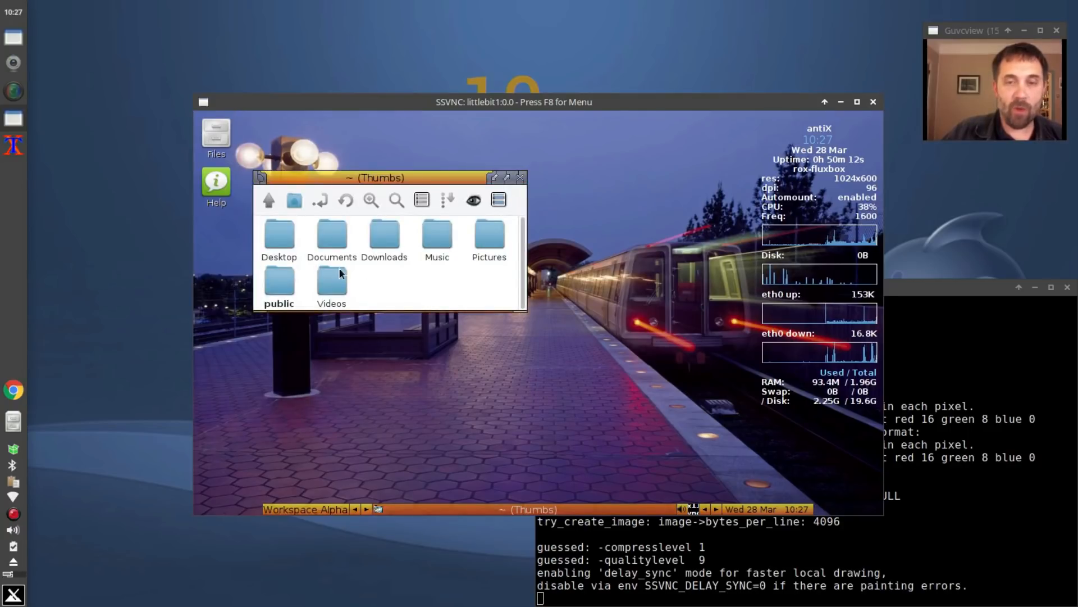
mouse_move(692, 334)
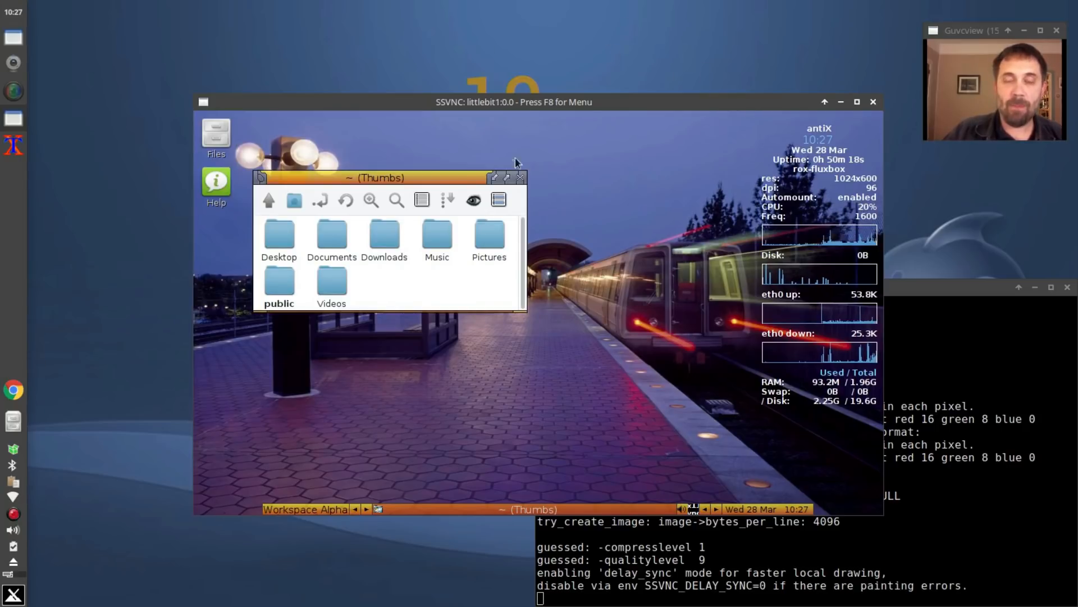
mouse_move(808, 56)
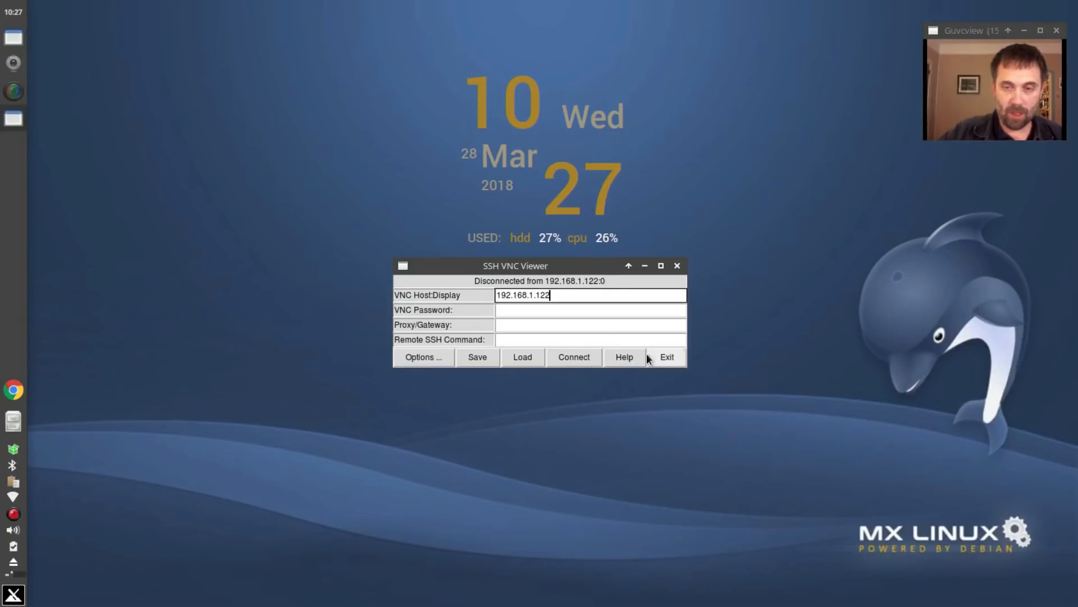
Close the disconnected viewer, relaunch SSH-Conduit via a 'condu' search, and choose FS.
click(665, 357)
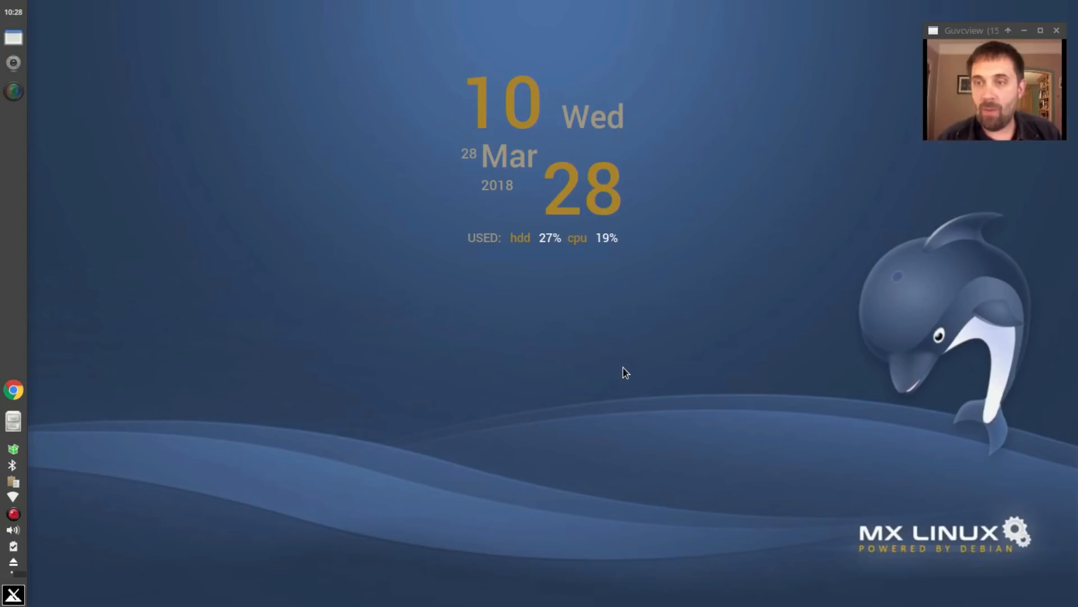
click(12, 594)
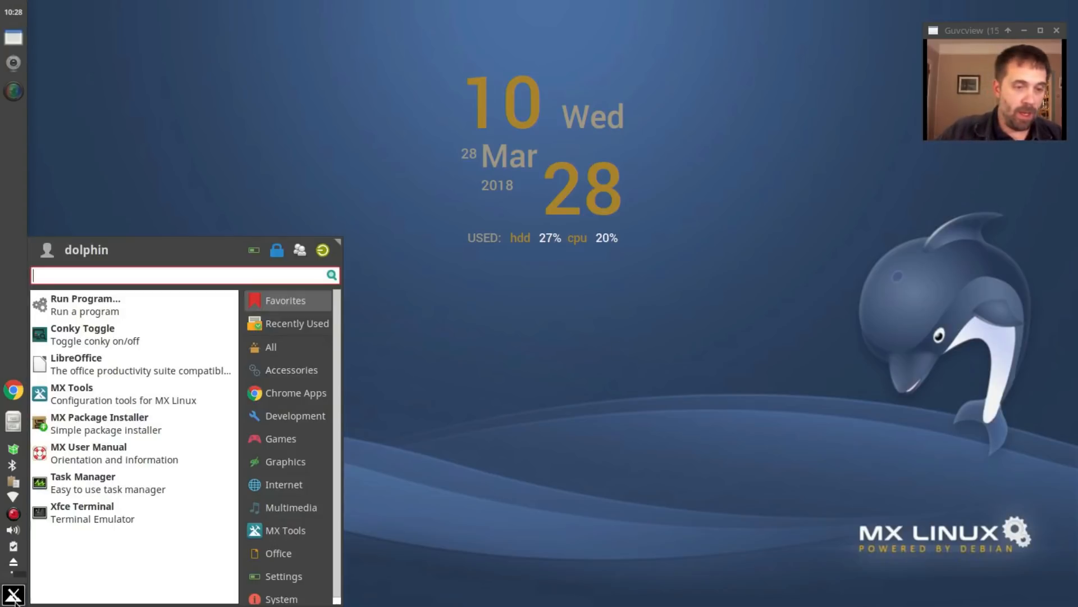
text(condu)
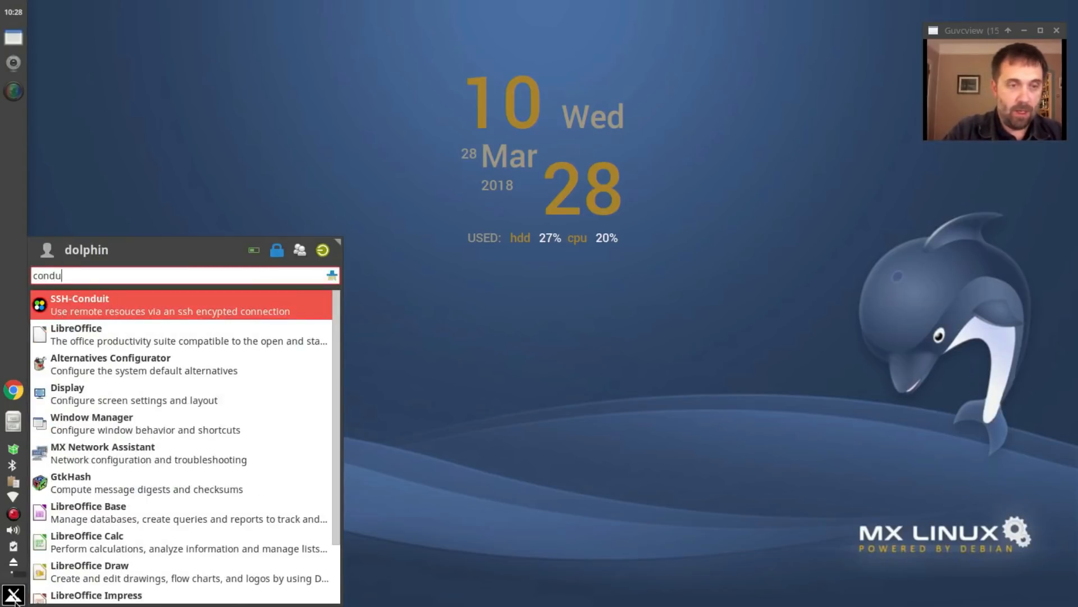
click(79, 304)
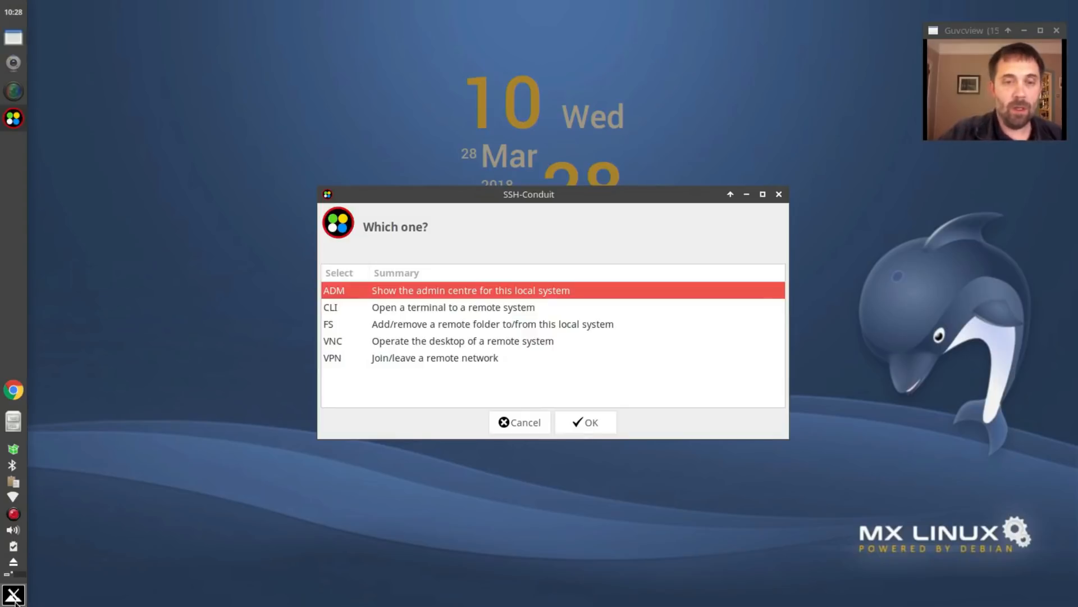
click(493, 324)
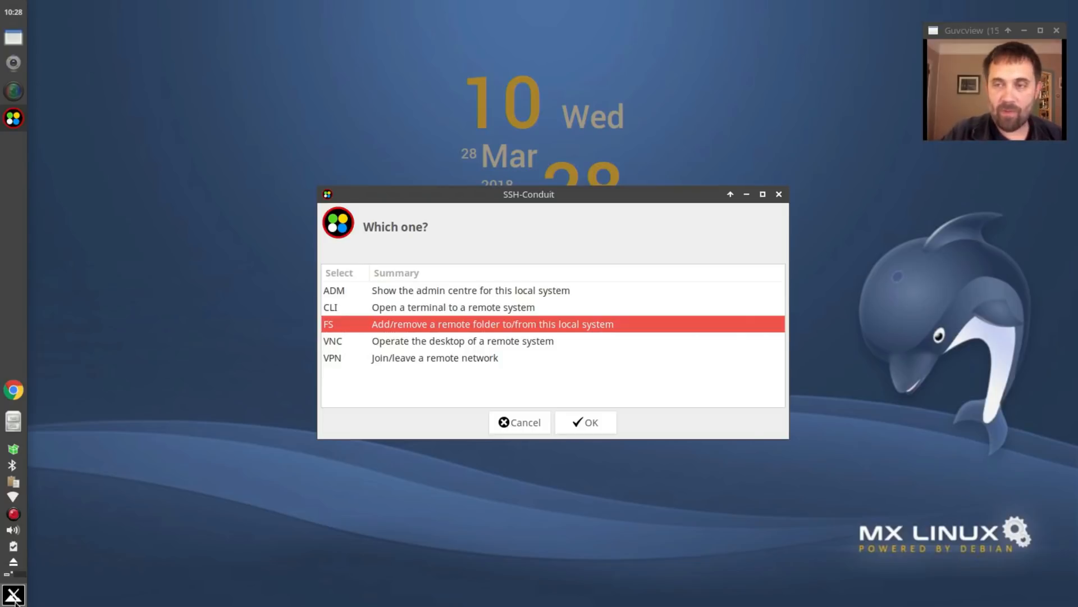
click(585, 422)
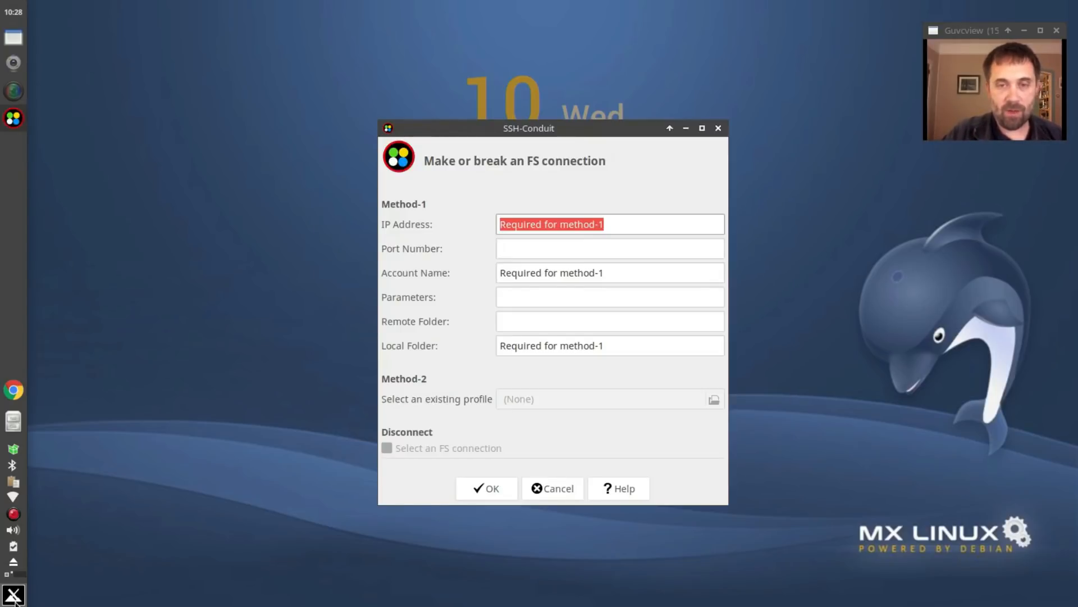
Enter IP 192.168.1.122, account dolphin, remote folder public, local folder test_public, and submit.
text(192,1)
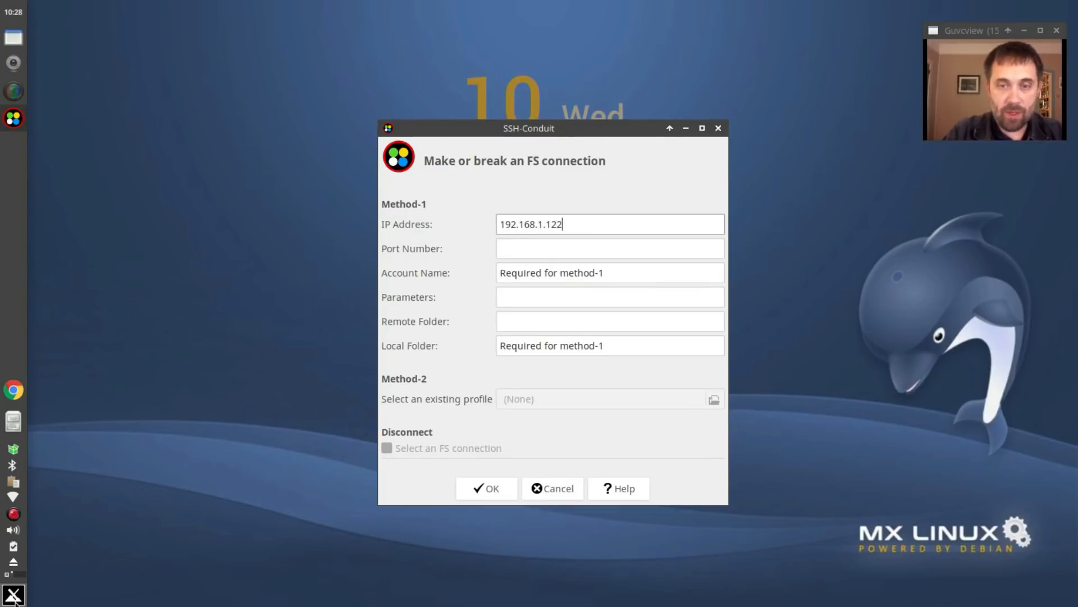
click(610, 248)
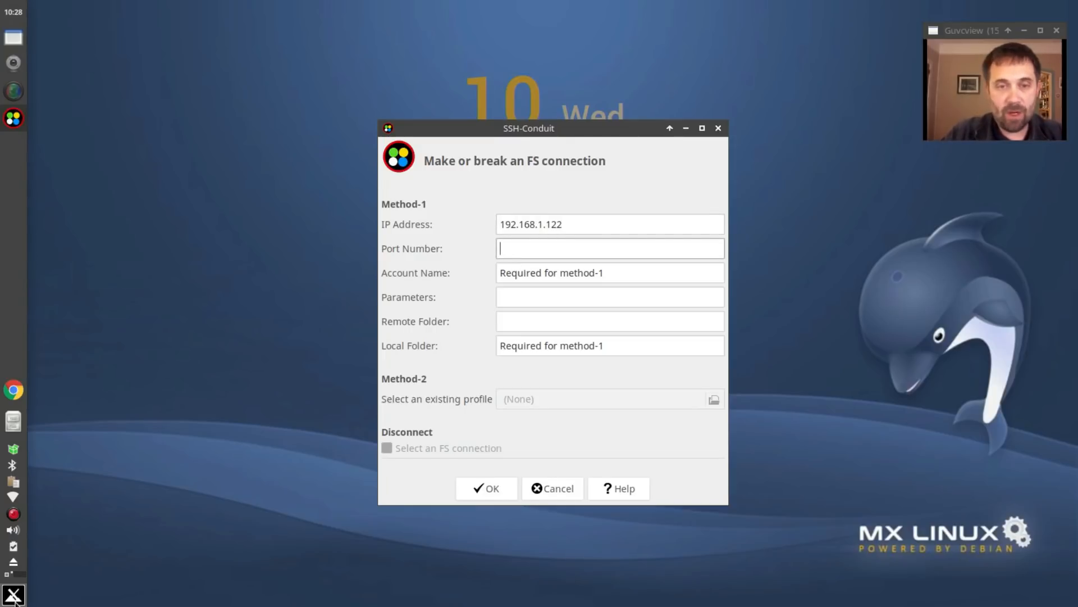
text(dolphin)
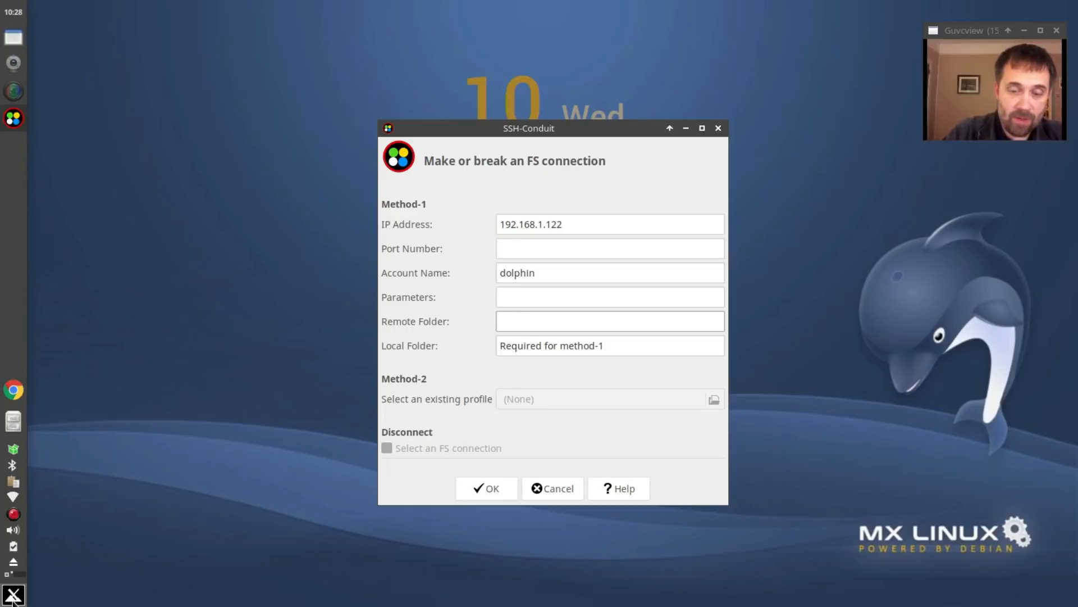
text(public)
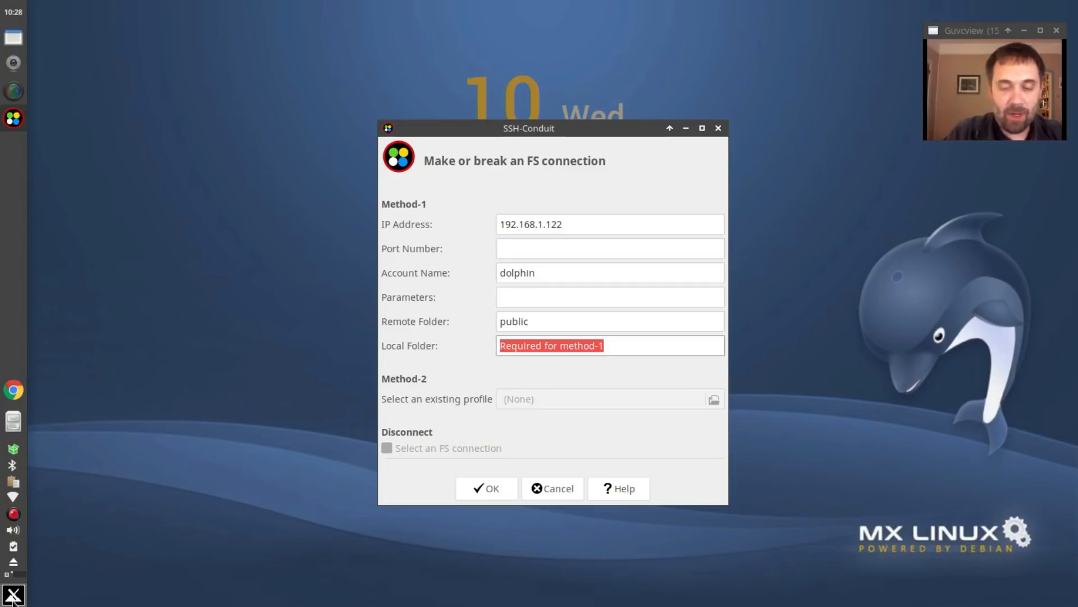
click(609, 345)
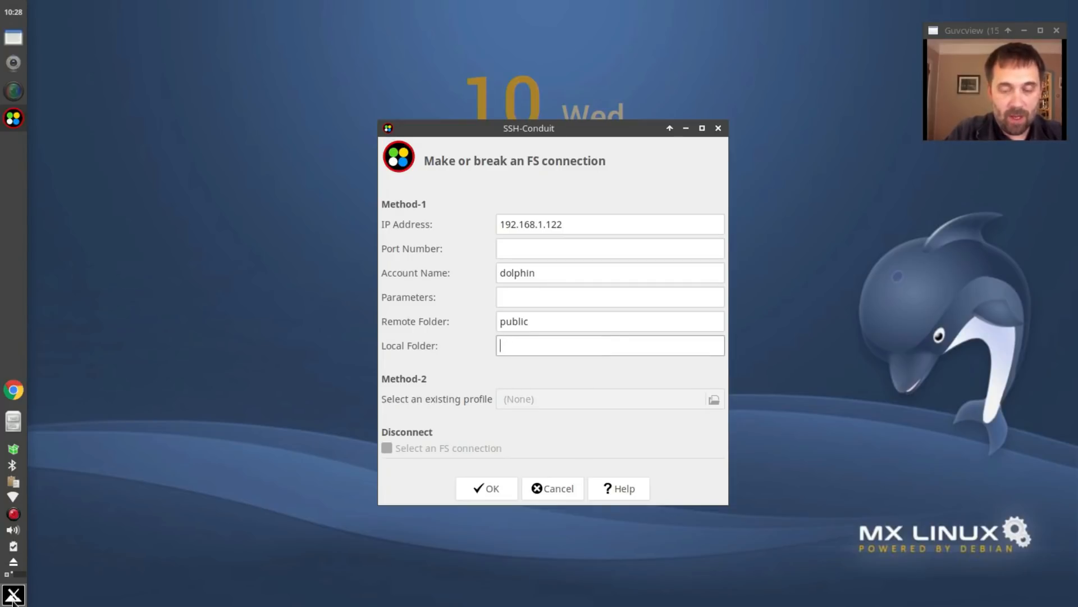
text(test_public)
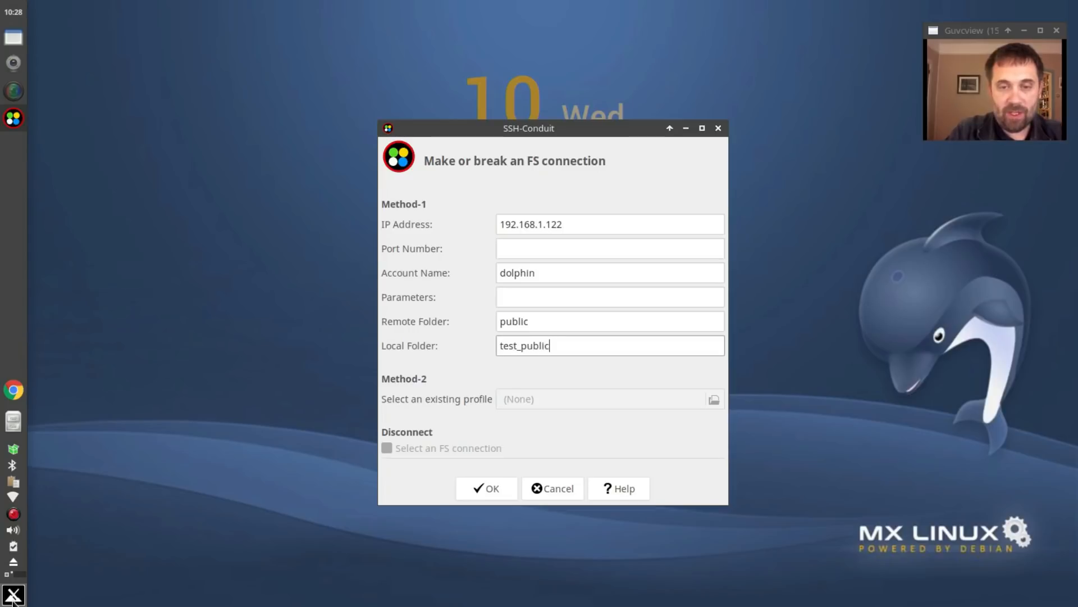
text(k)
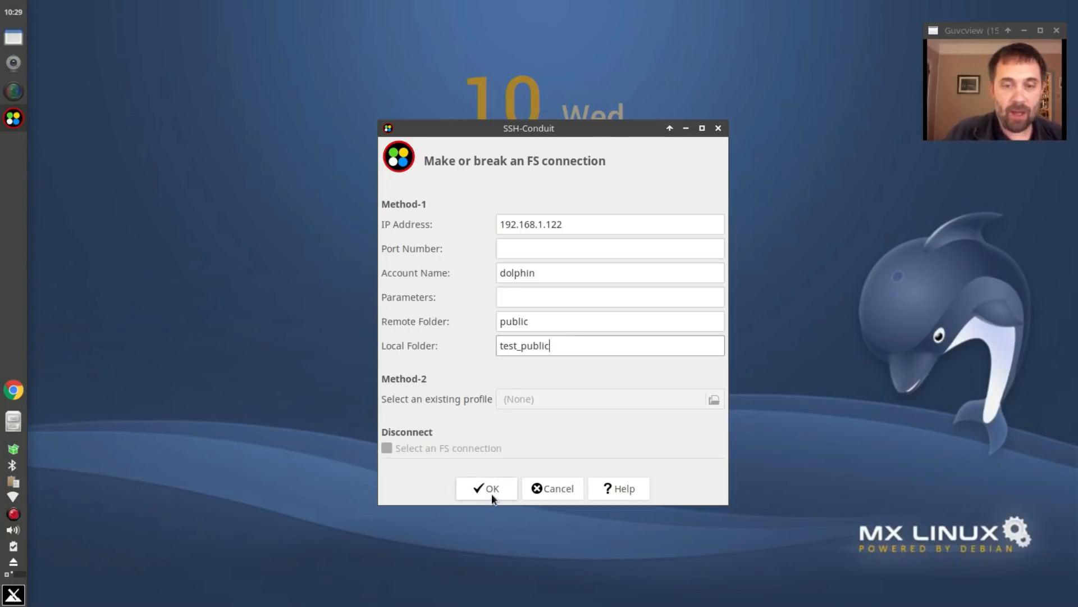
click(487, 488)
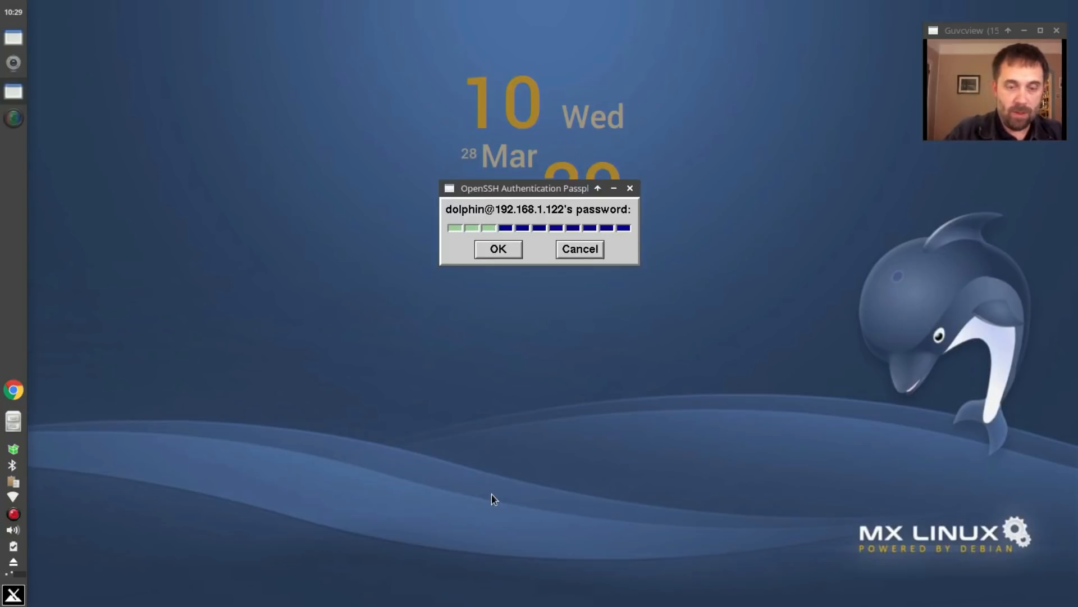
Submit the dolphin account password and close the 'Successfully started FS connection' notice.
click(497, 248)
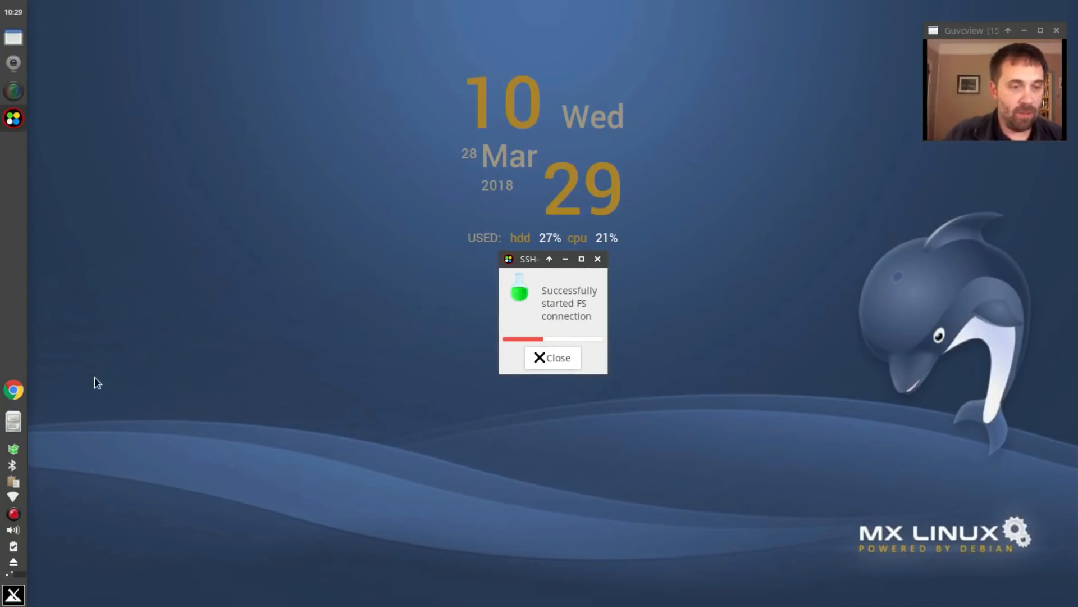
click(14, 420)
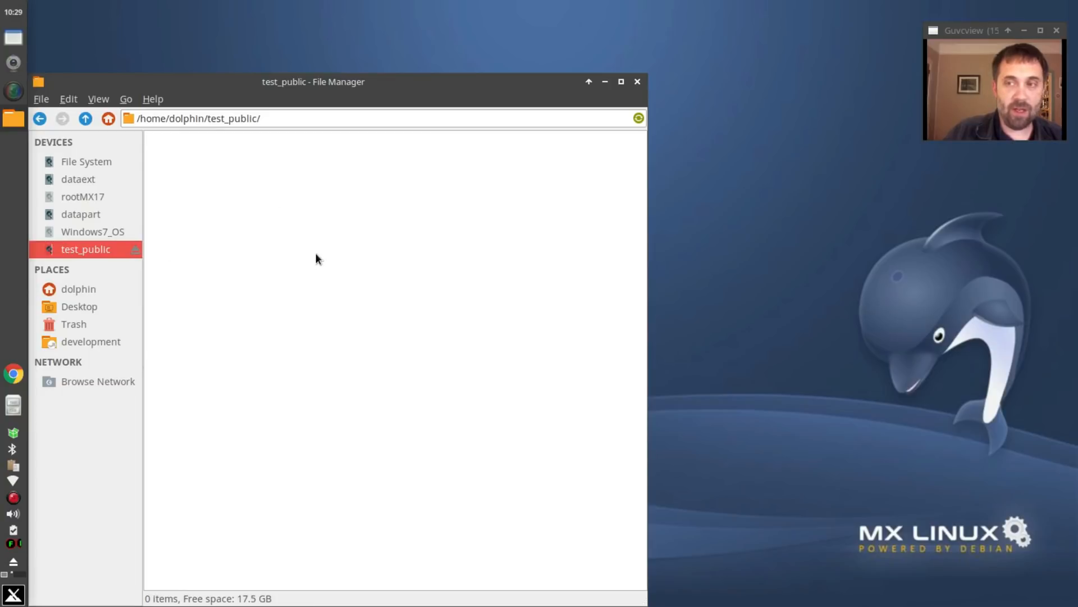
mouse_move(738, 169)
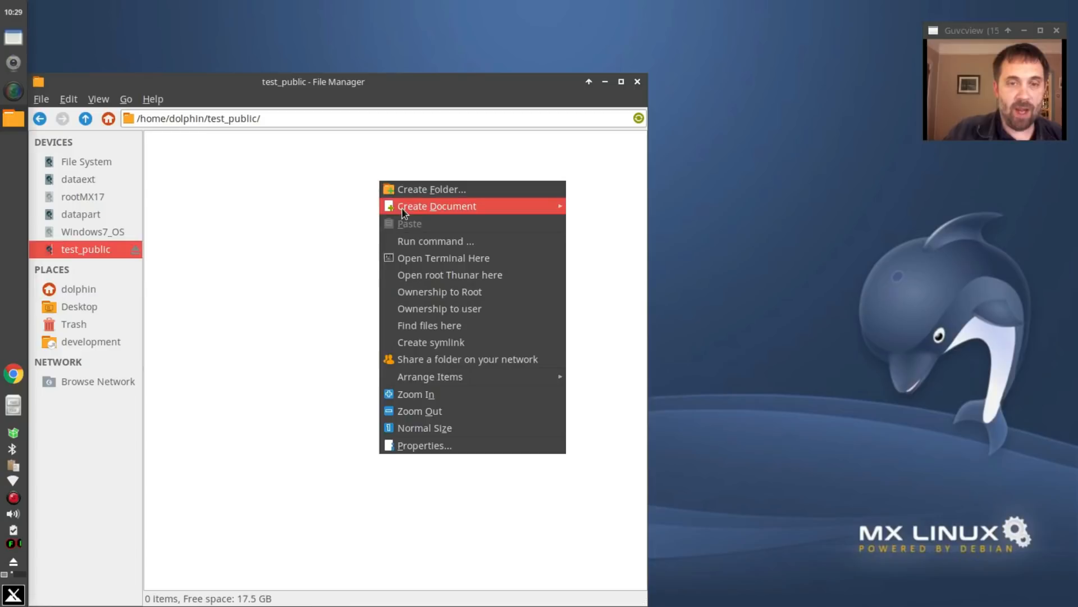
Create an empty file named 'test file' in test_public from the right-click menu.
click(436, 206)
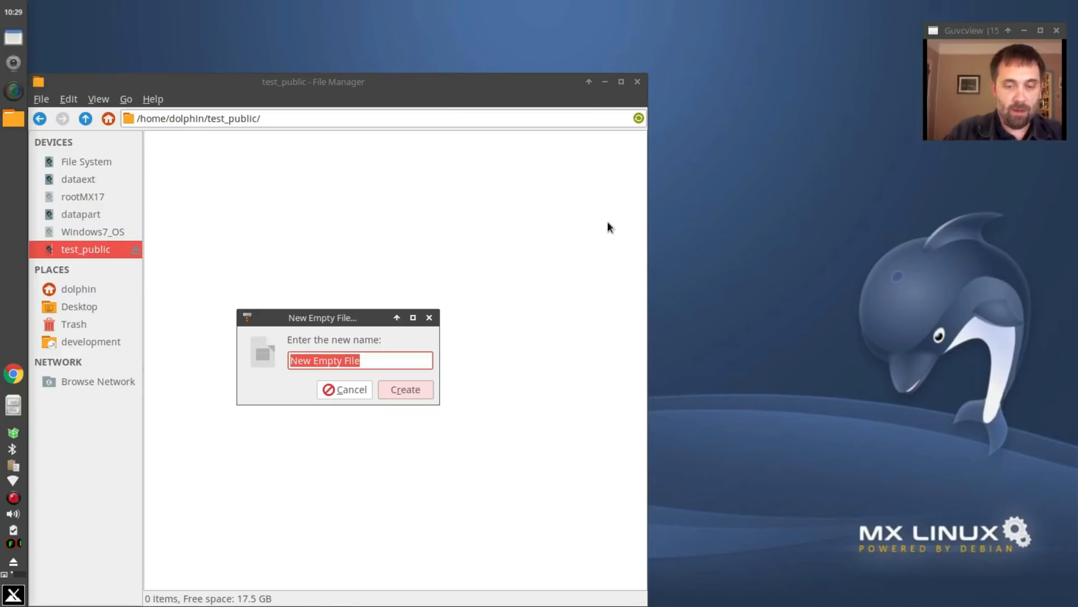
click(405, 390)
text(th)
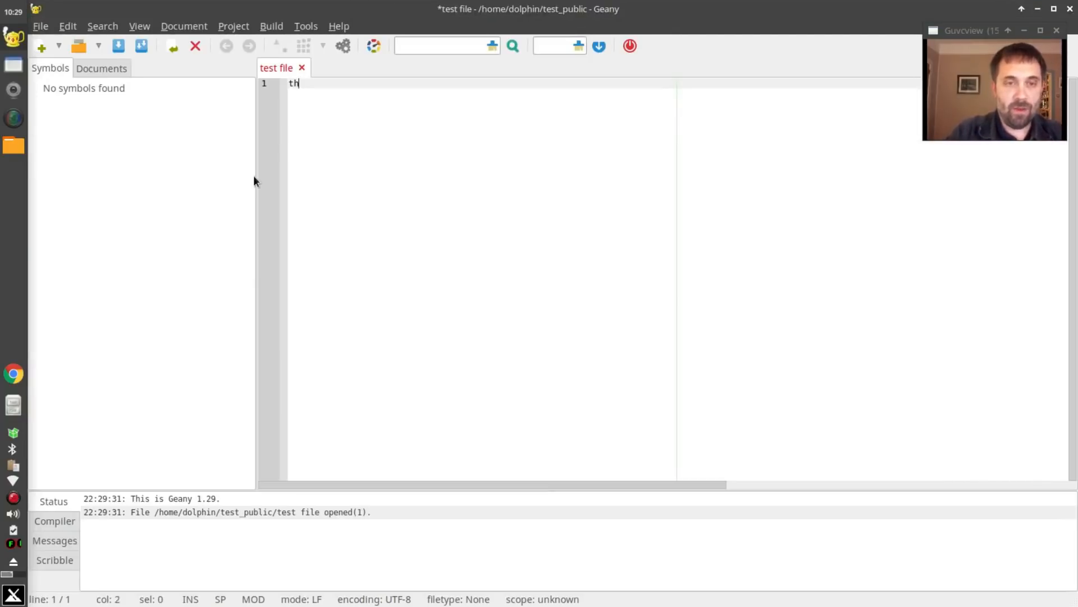
Write a short test sentence into test file, then close the file manager window.
text(is is a test file)
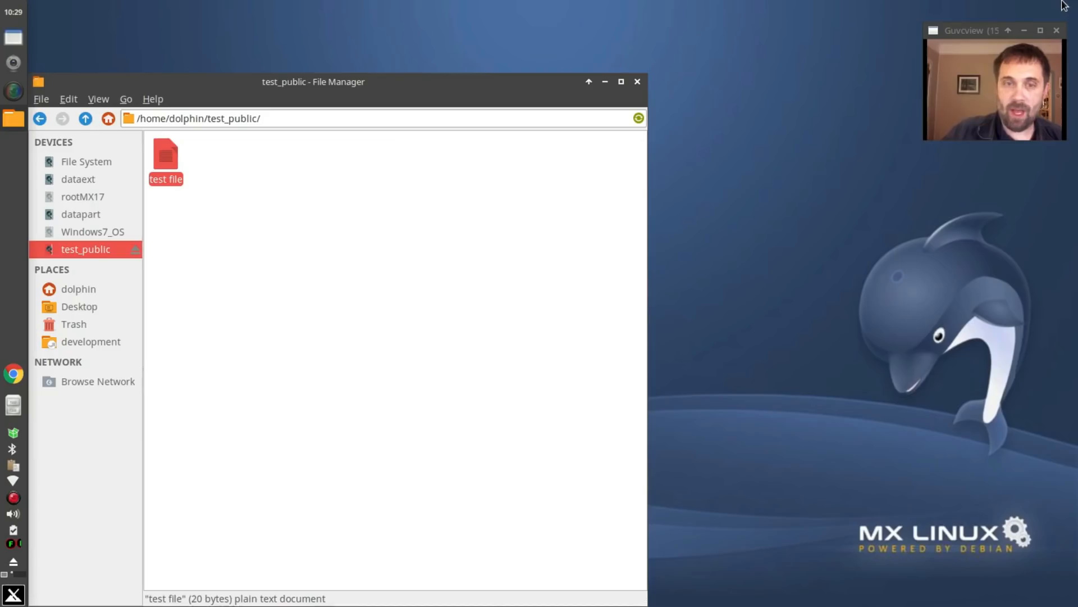
click(636, 81)
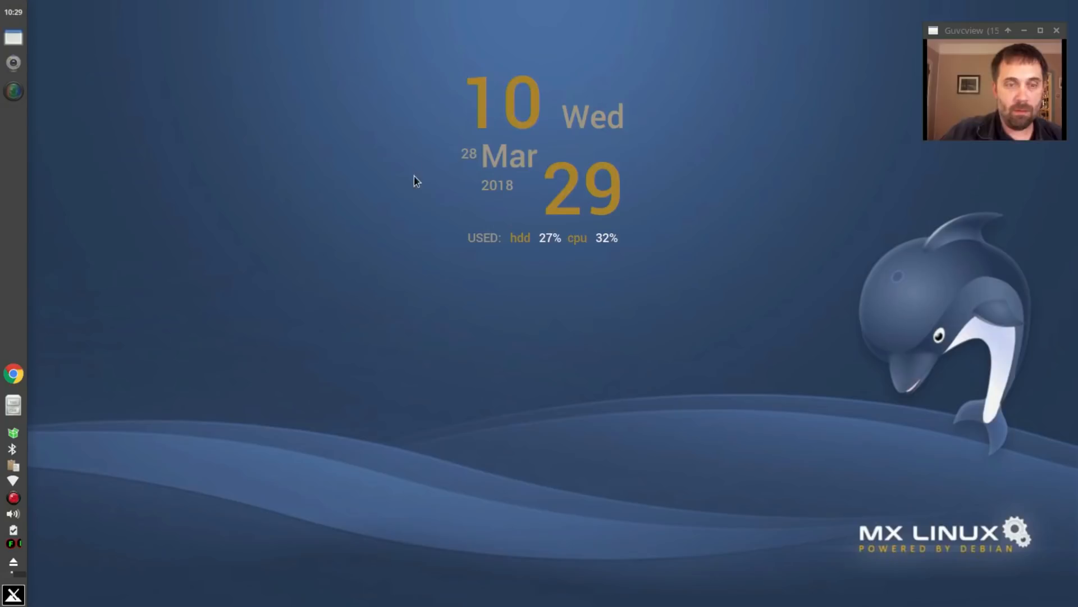
Relaunch SSH-Conduit via a 'cond' search, dismiss the permissions notice, and choose VNC.
click(13, 594)
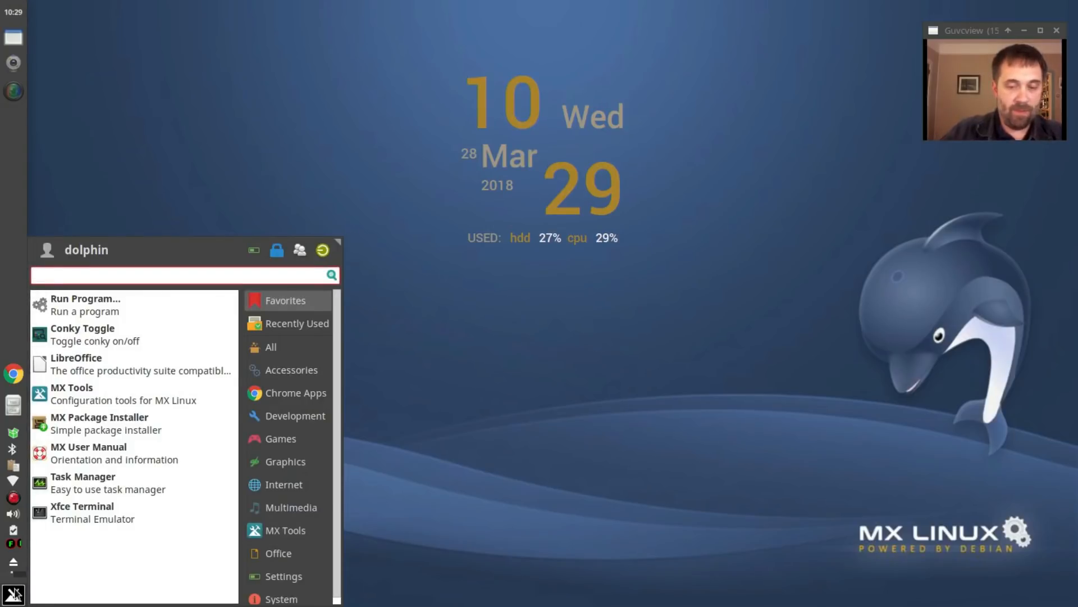
text(cond)
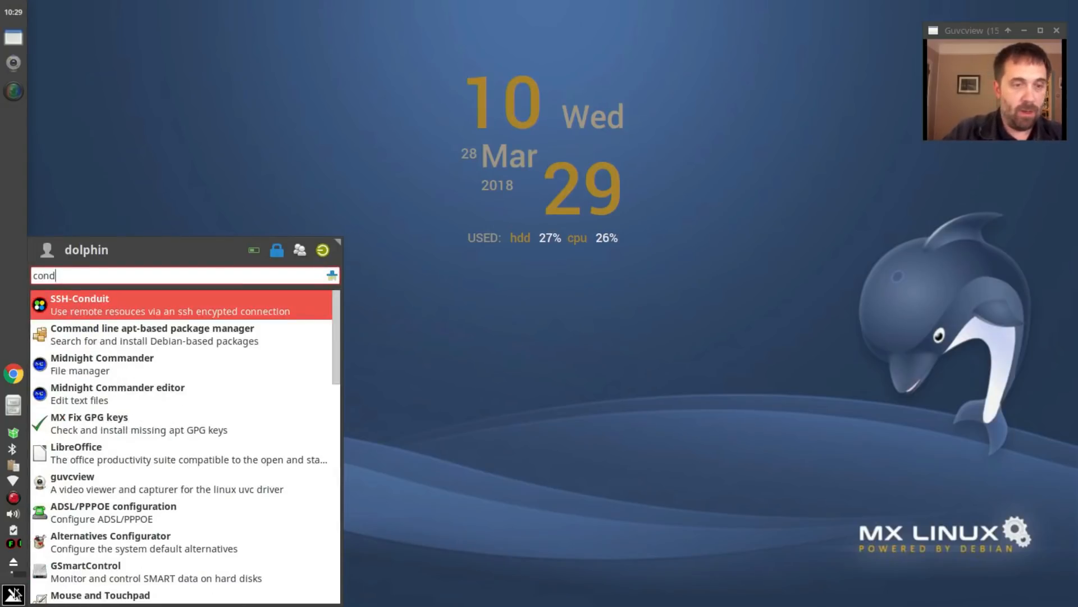
click(93, 565)
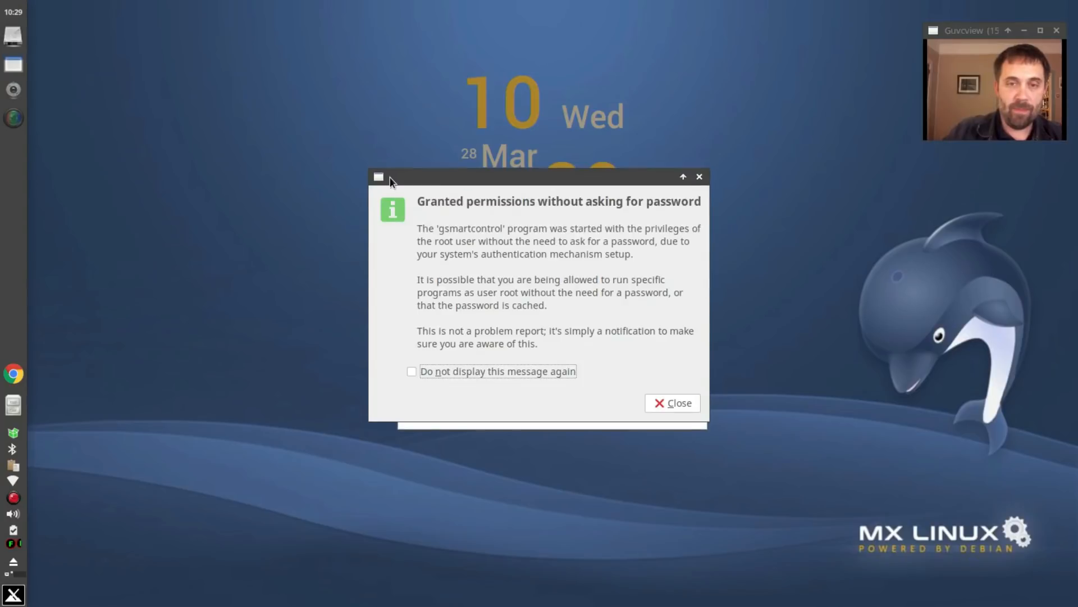
click(672, 402)
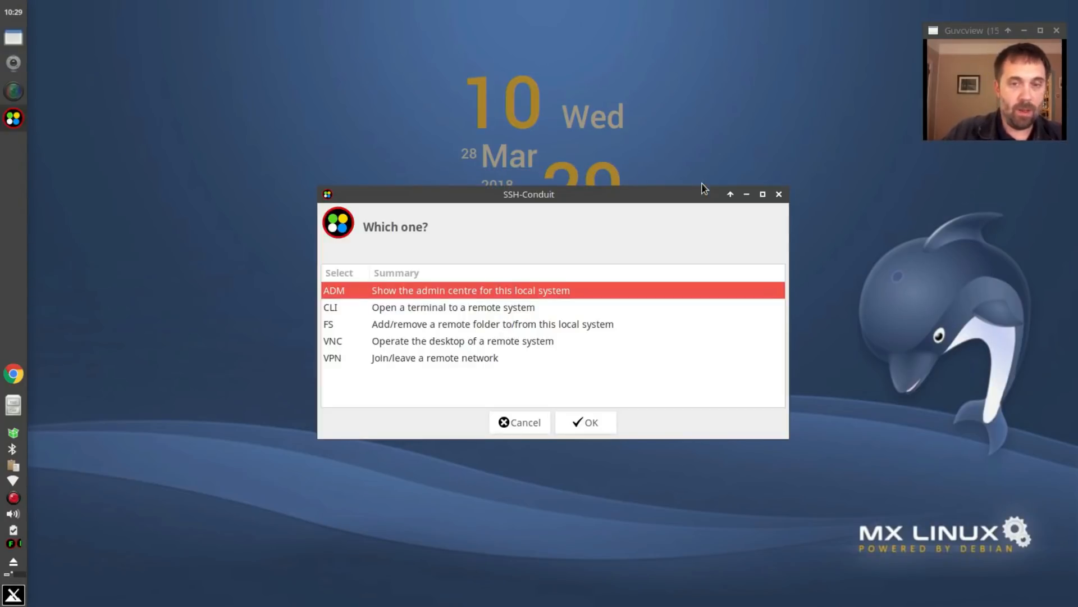
click(585, 423)
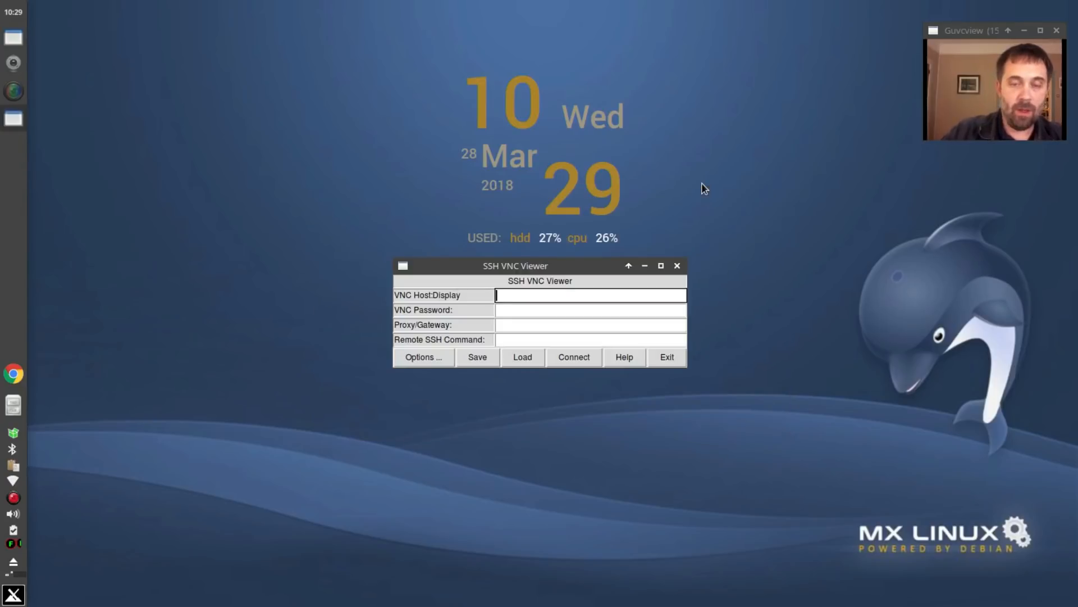
Connect SSVNC to host 192.168.1.122 and open a remote window's right-click options.
text(192,1)
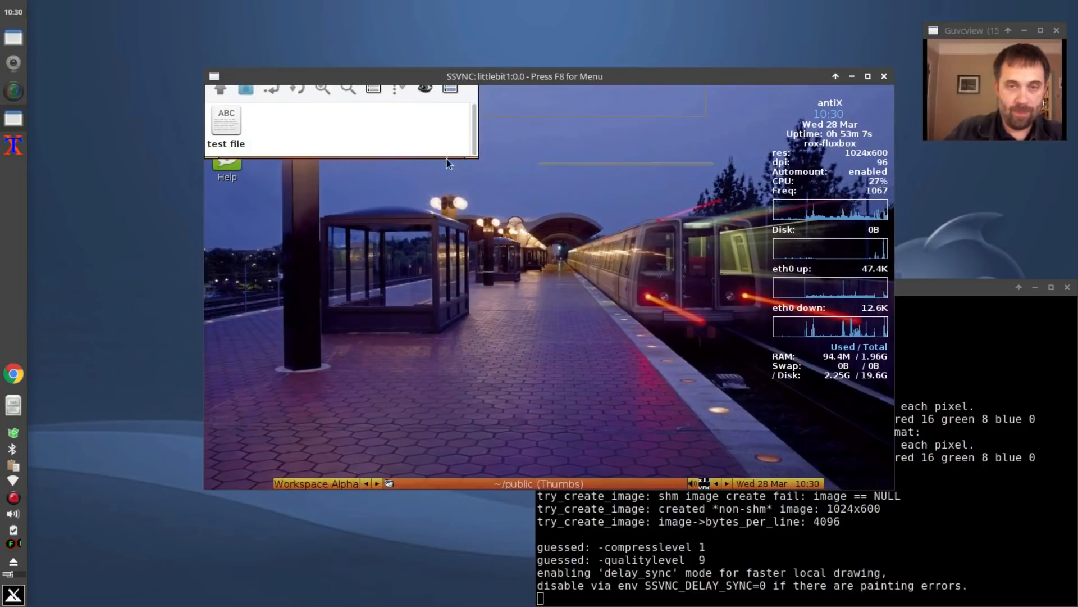
mouse_move(414, 144)
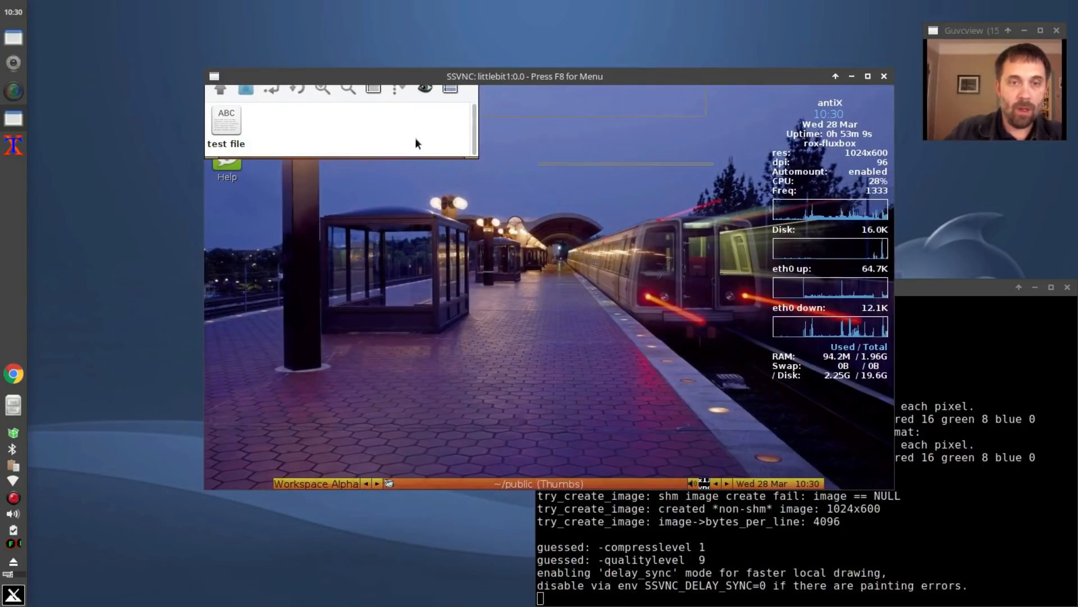
right_click(540, 484)
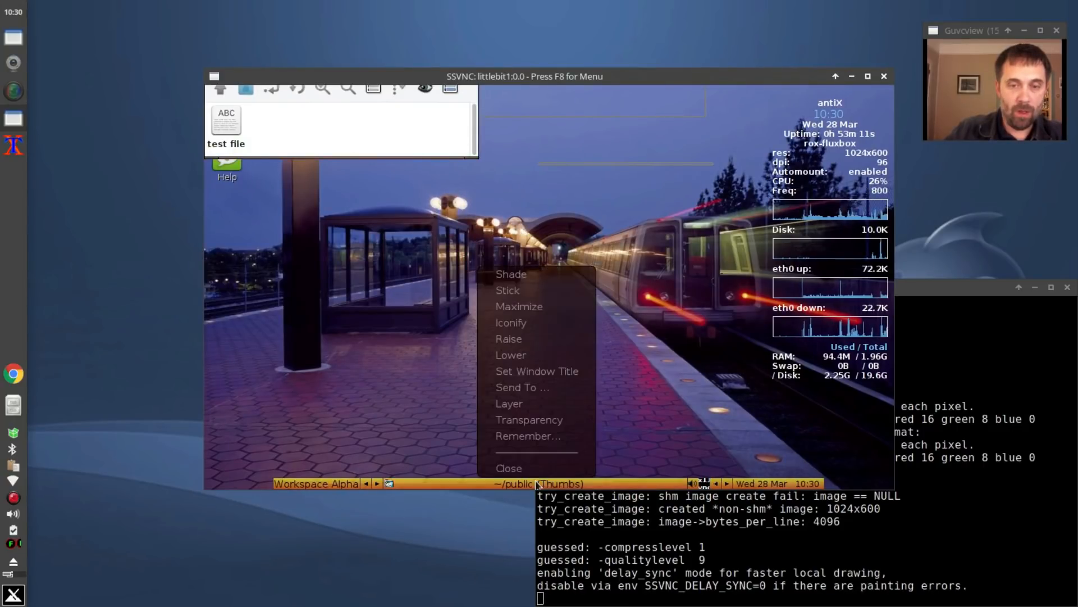
mouse_move(537, 371)
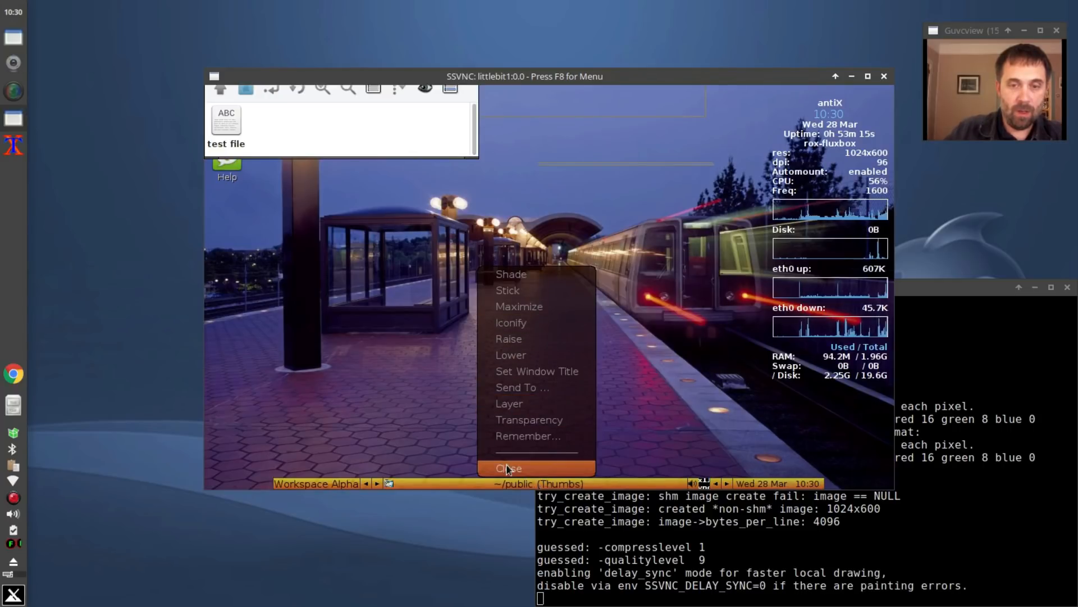
Close the remote window and the local test_public file manager window.
click(508, 468)
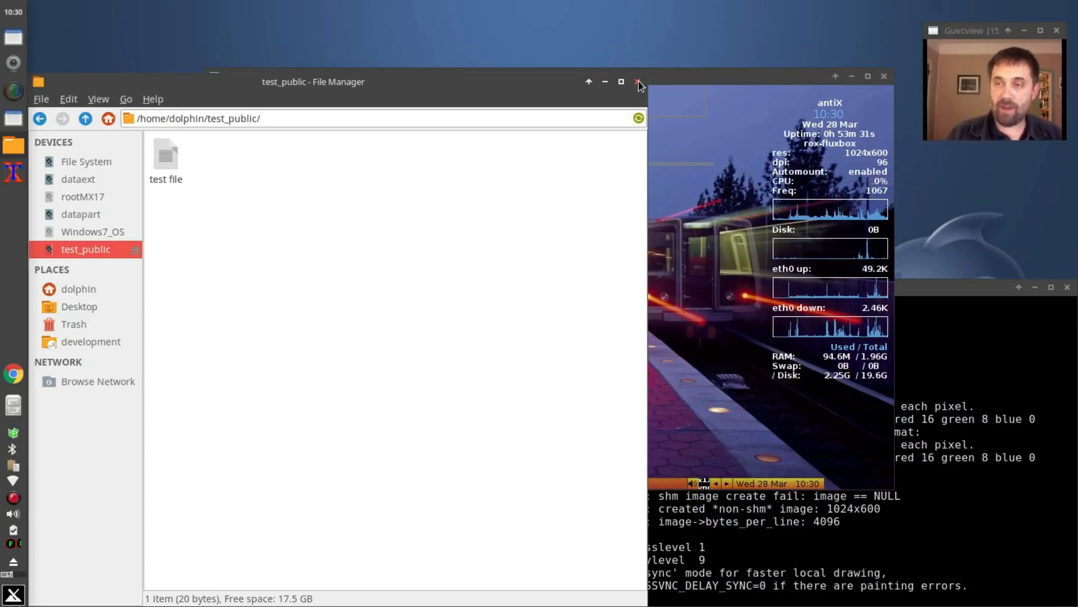
click(637, 82)
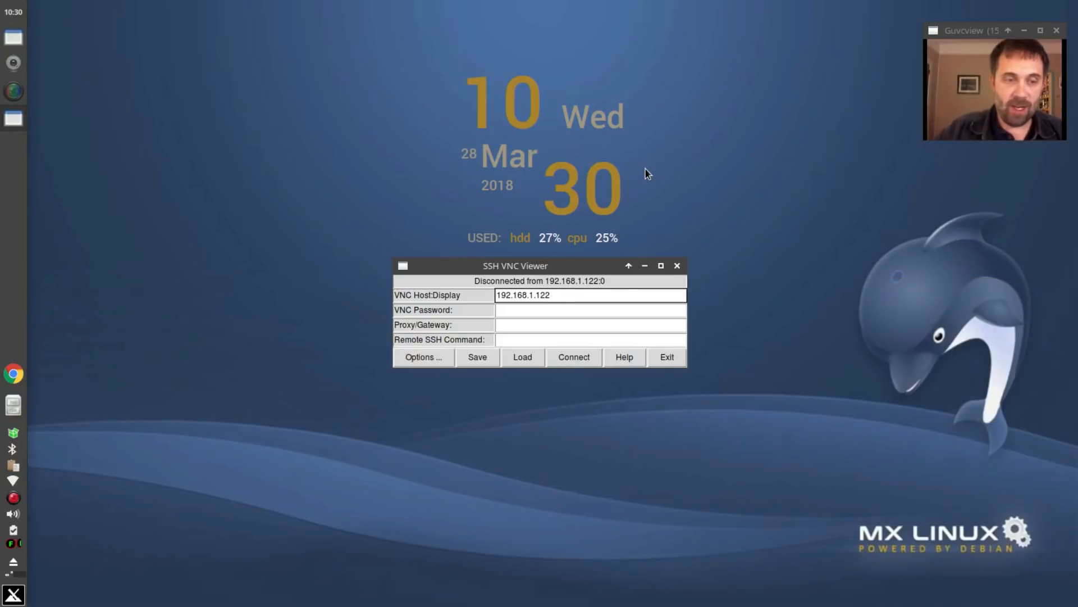
Exit the disconnected viewer, unmount test_public, and dismiss the success message.
click(665, 356)
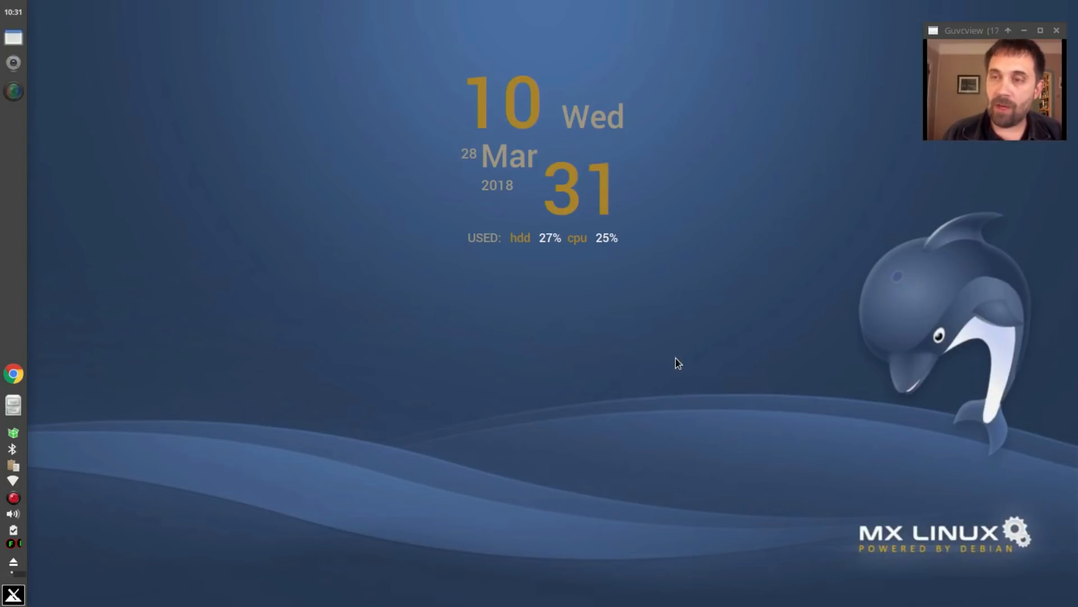
mouse_move(729, 93)
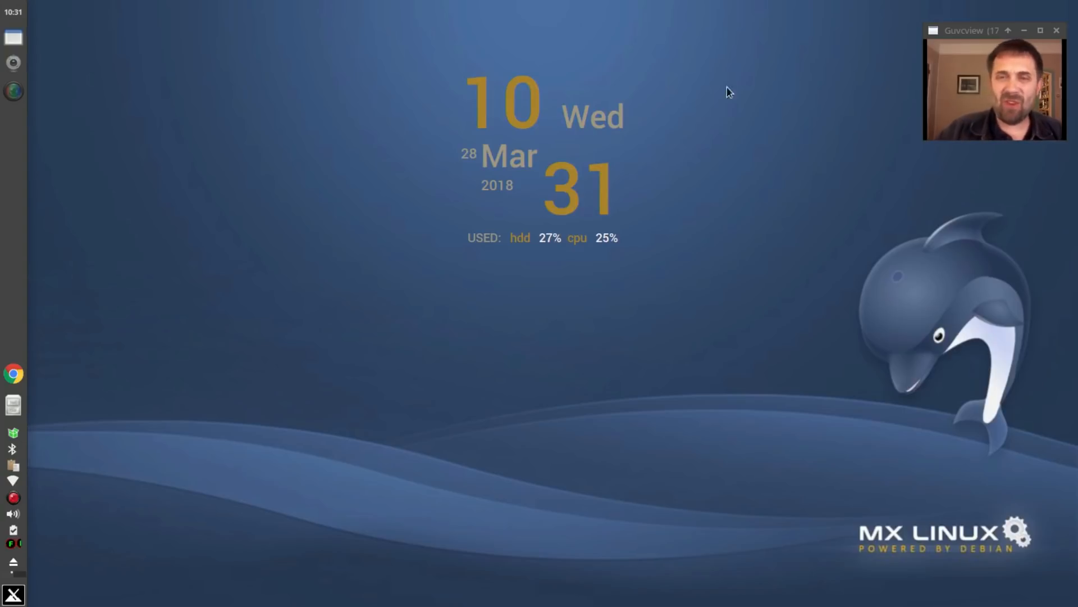
mouse_move(460, 302)
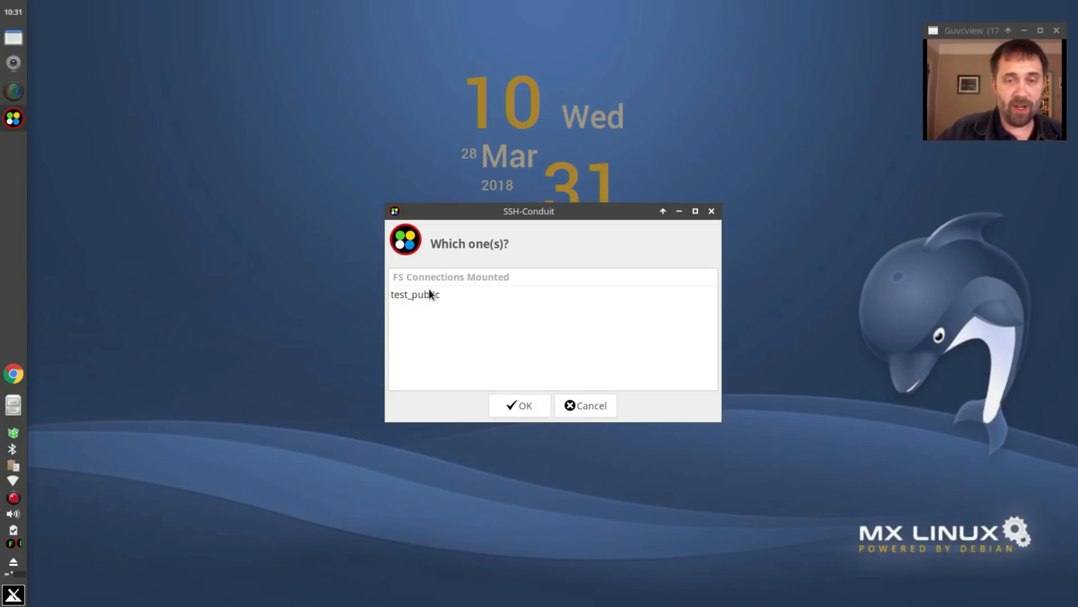
click(520, 405)
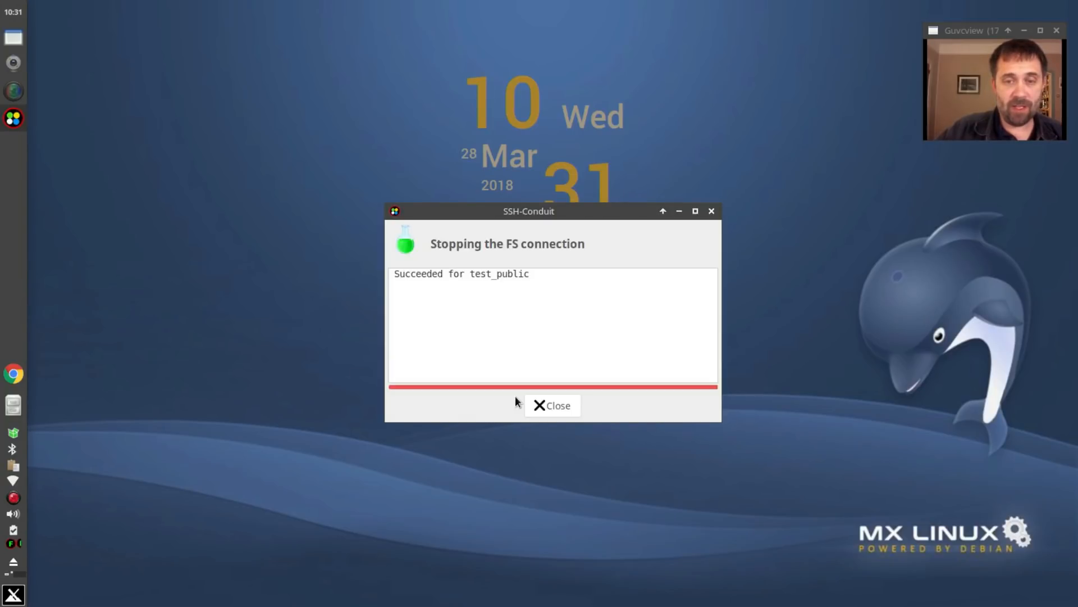
click(552, 404)
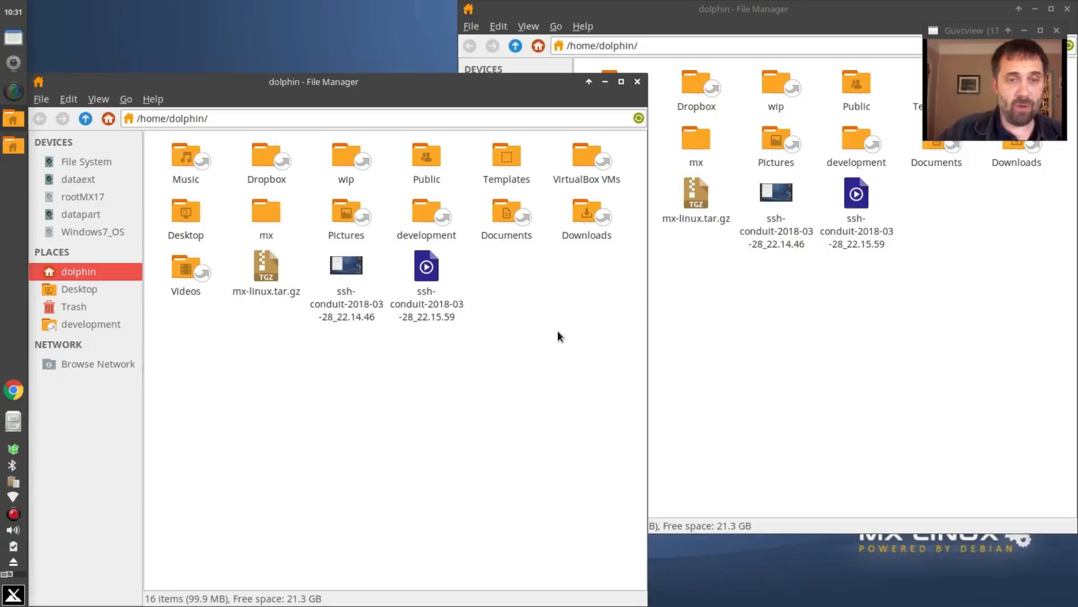
Close the File Manager windows showing dolphin's home folder.
click(637, 81)
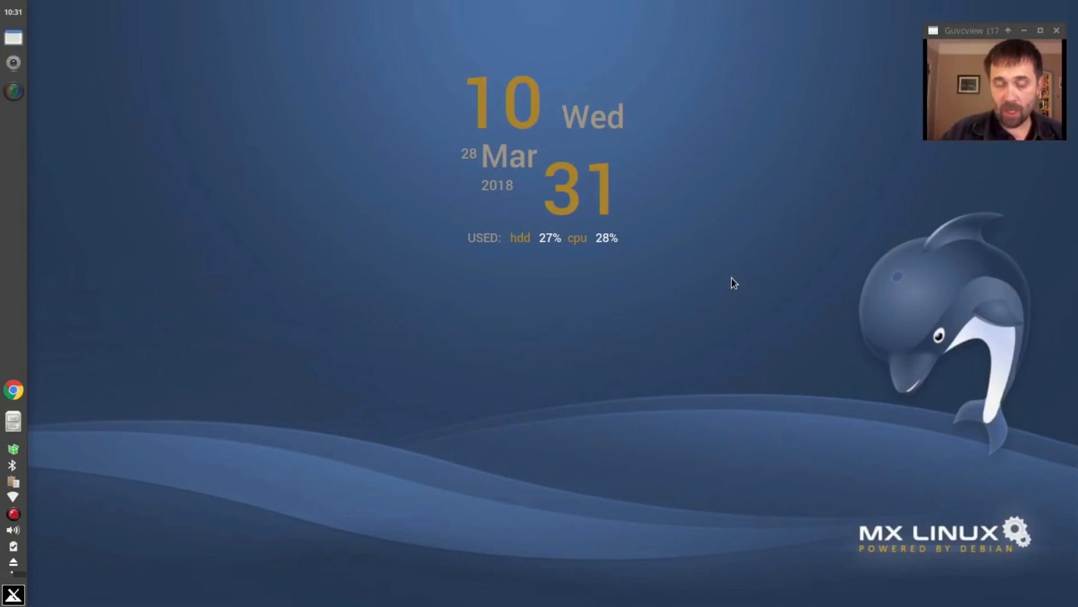
mouse_move(241, 363)
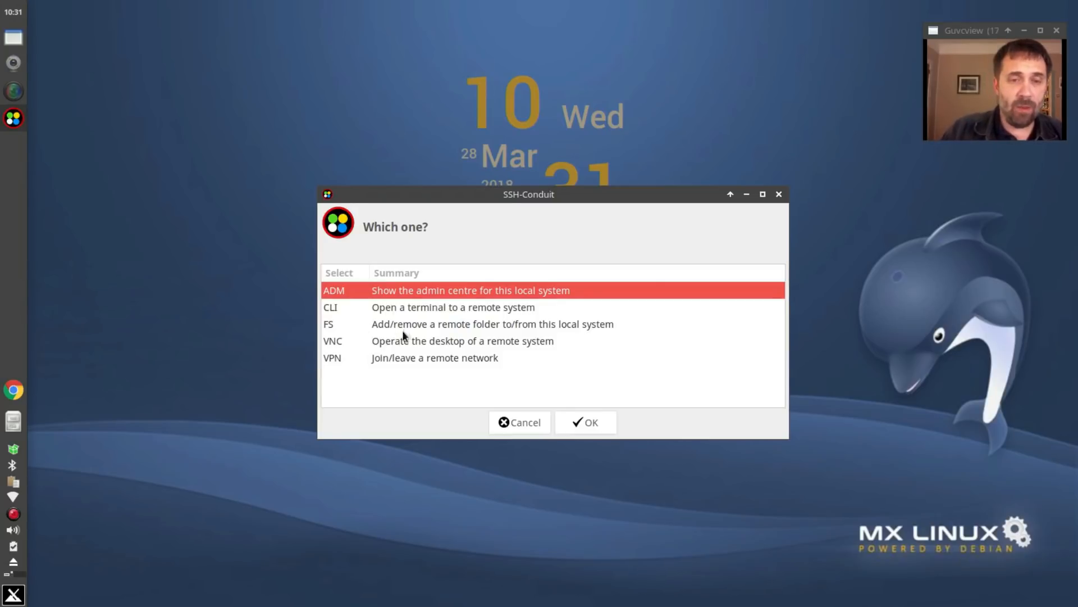
mouse_move(392, 328)
text(cond)
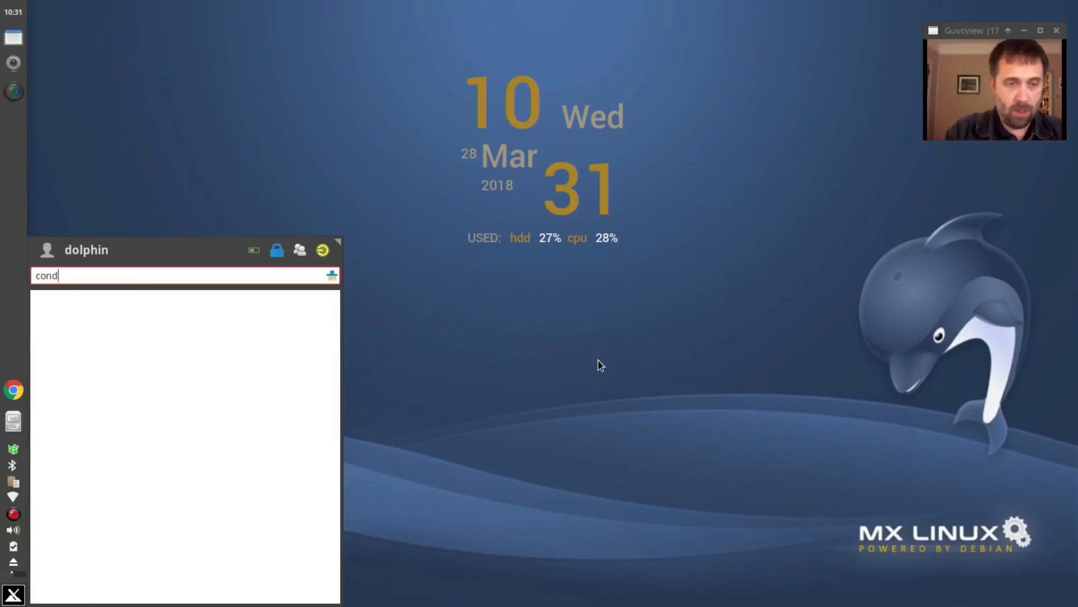
Relaunch SSH-Conduit, view the FS connection form, then cancel it.
text(ui)
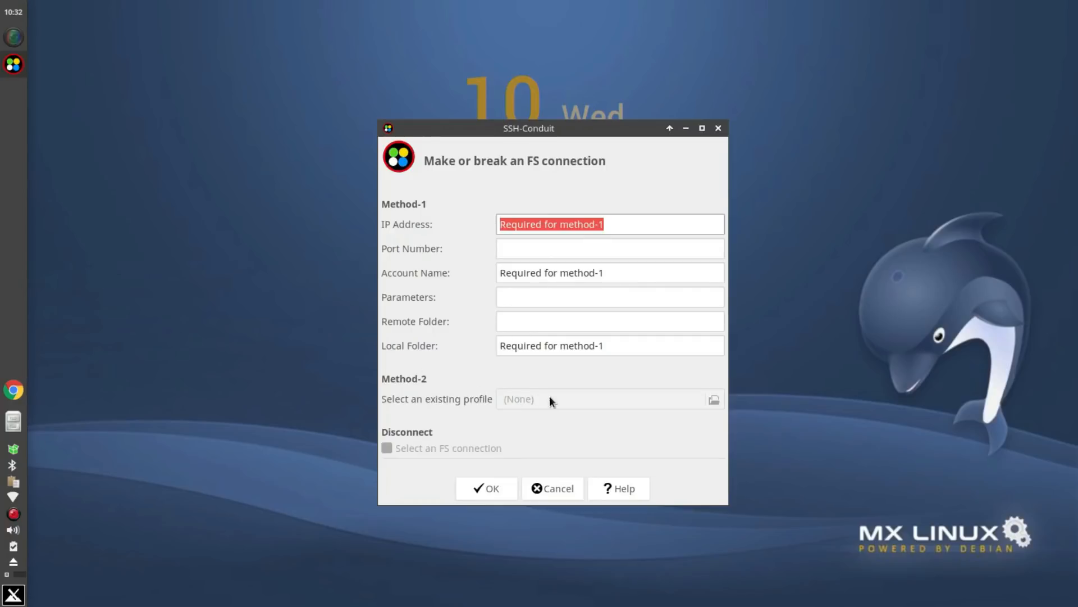
mouse_move(721, 406)
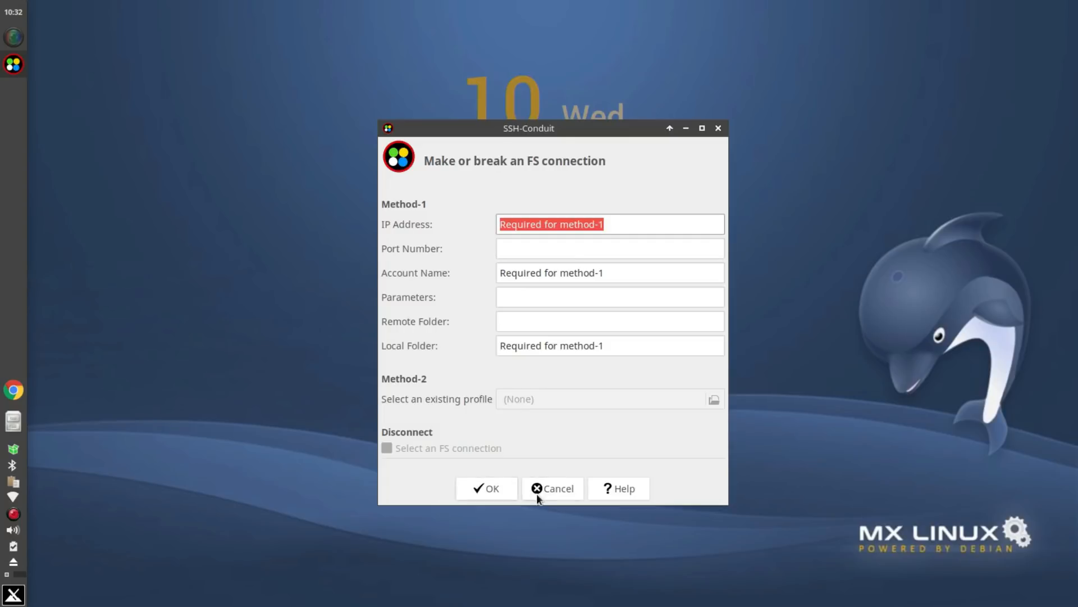
click(552, 488)
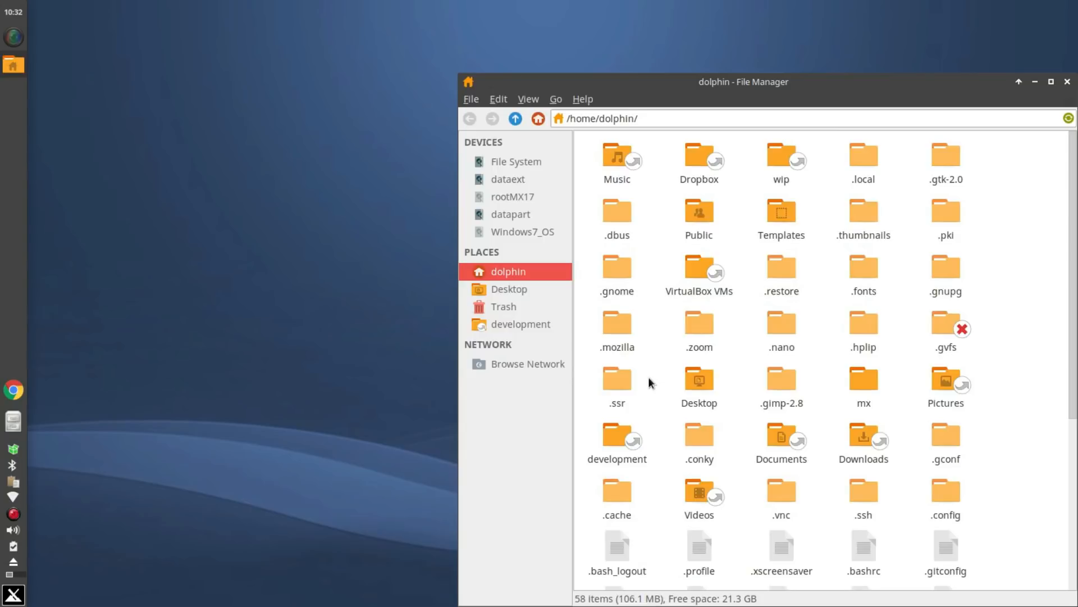
mouse_move(872, 248)
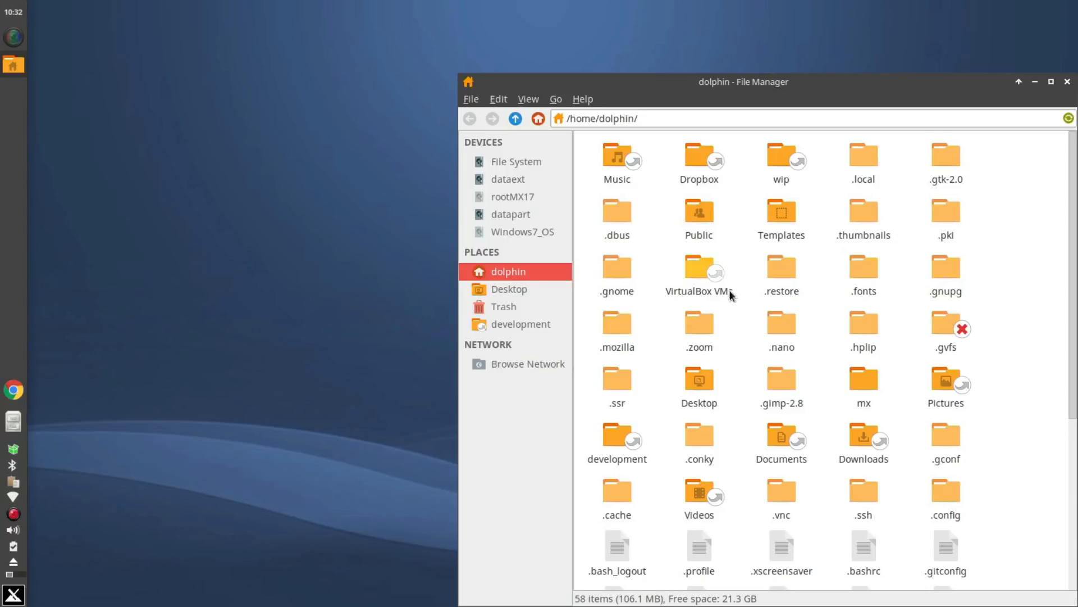
Browse .config/ssh-conduit/sshfs/profiles and open the template profile.sshfs in Geany.
scroll(down, 3)
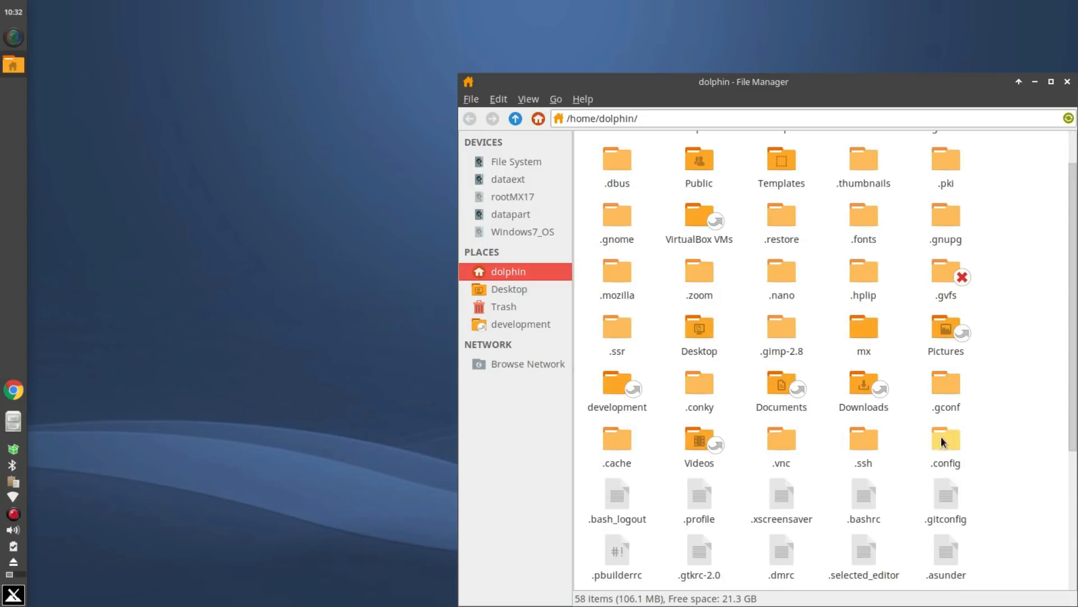
double_click(944, 441)
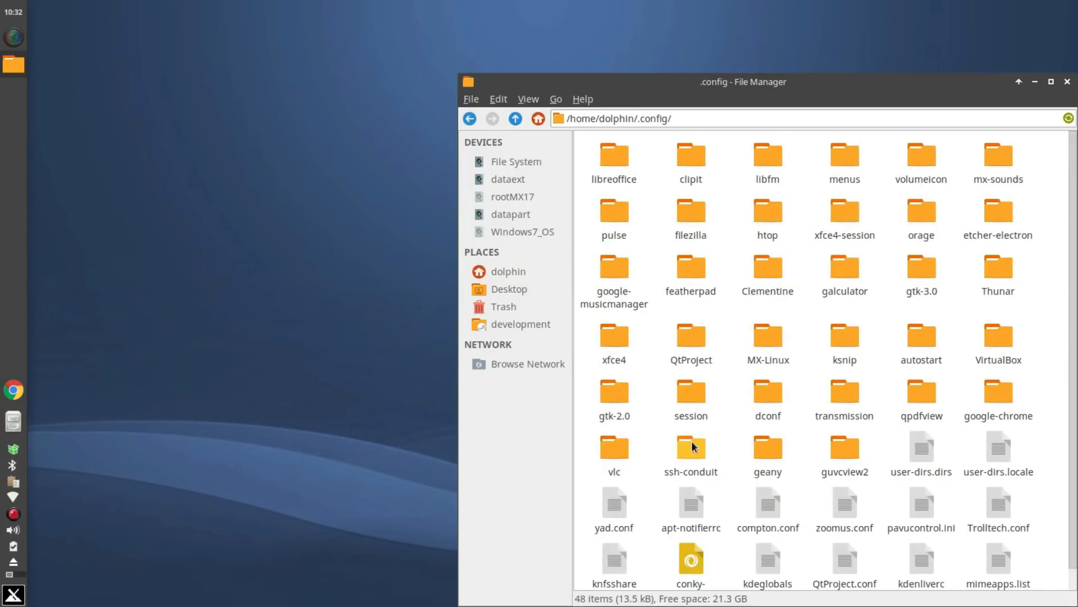
double_click(690, 446)
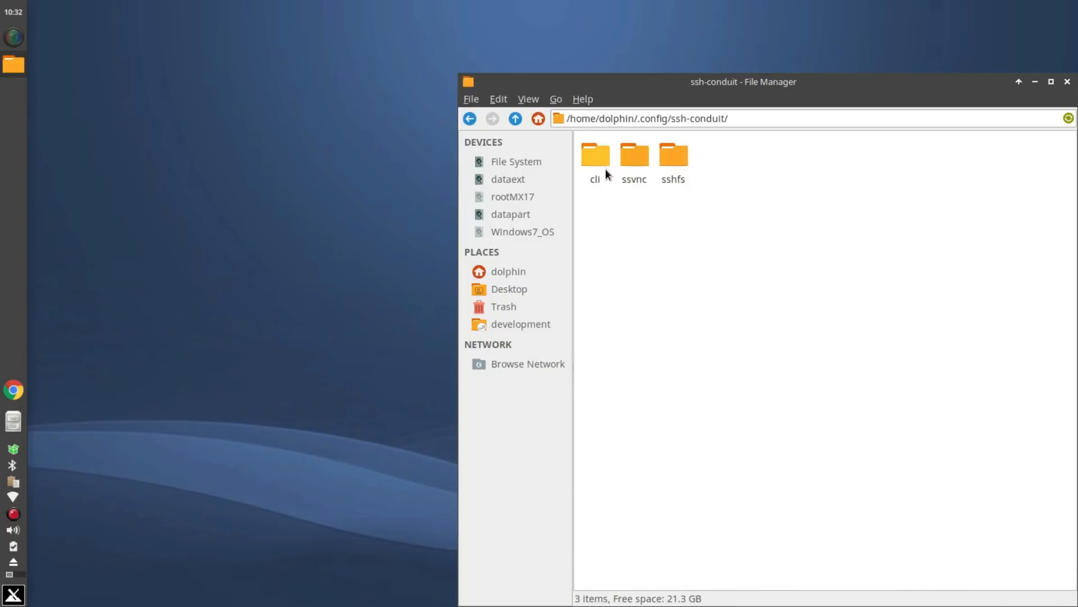
double_click(673, 155)
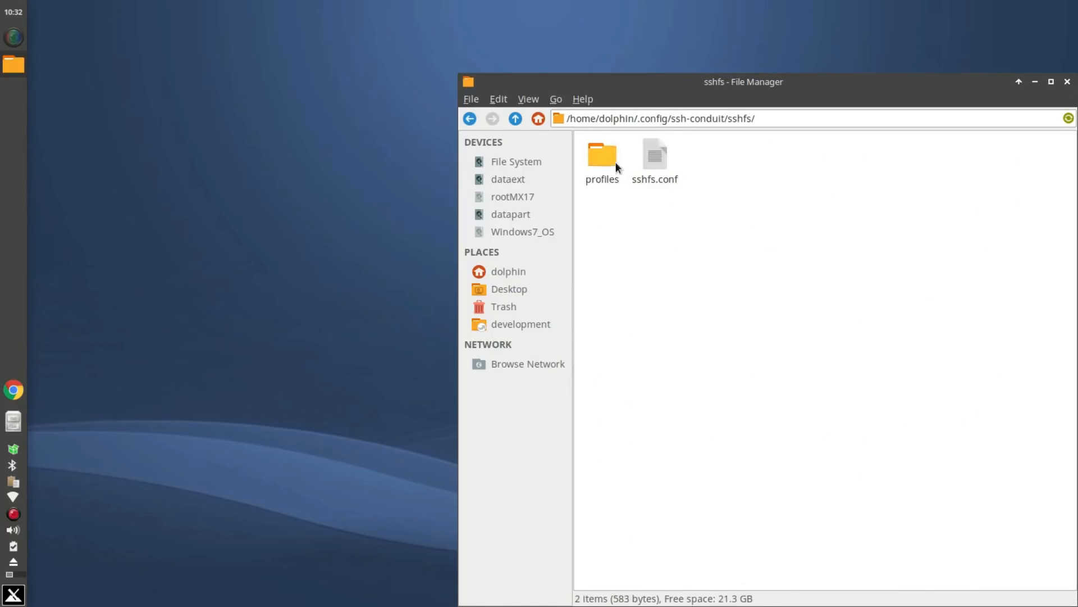
double_click(600, 152)
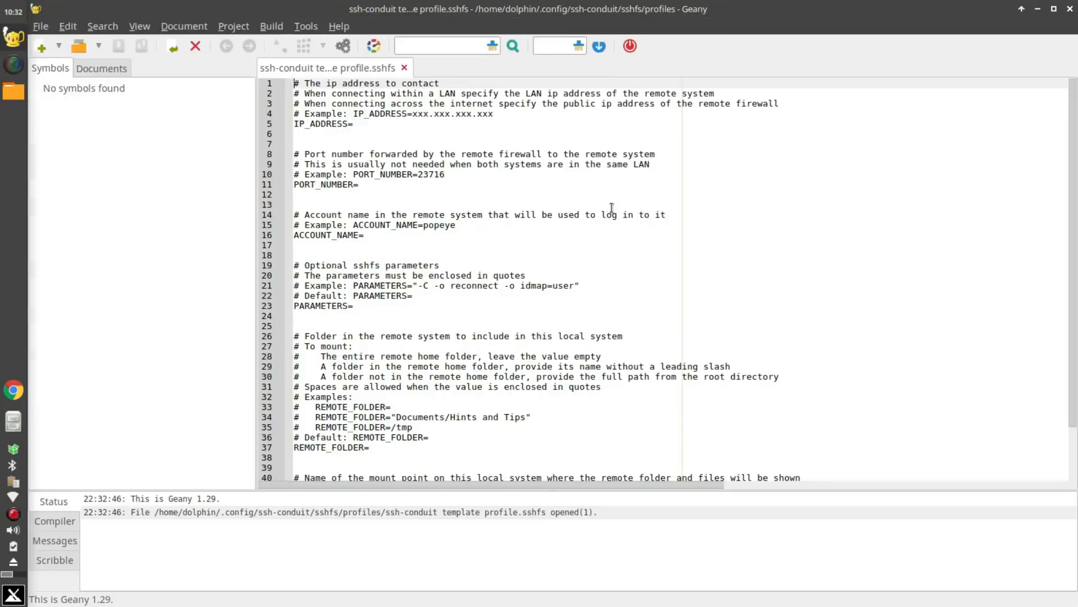
mouse_move(376, 406)
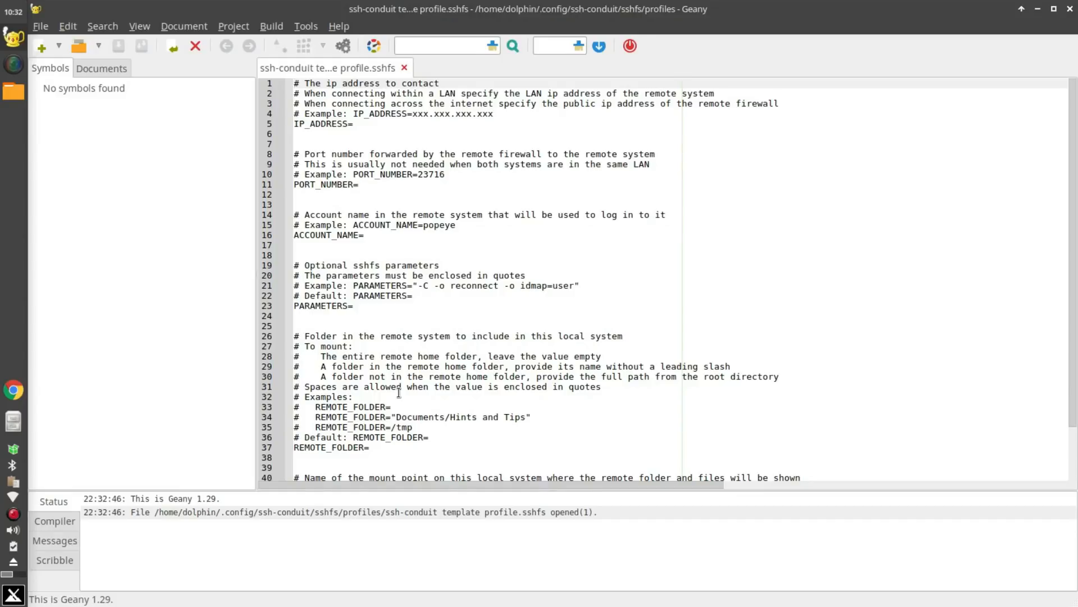
mouse_move(415, 530)
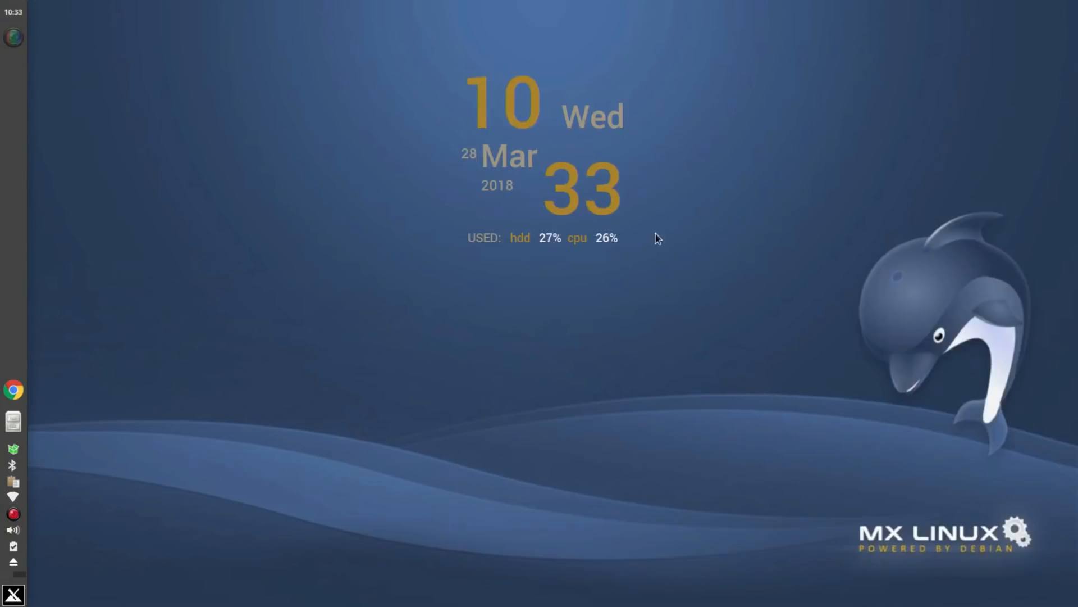
mouse_move(595, 359)
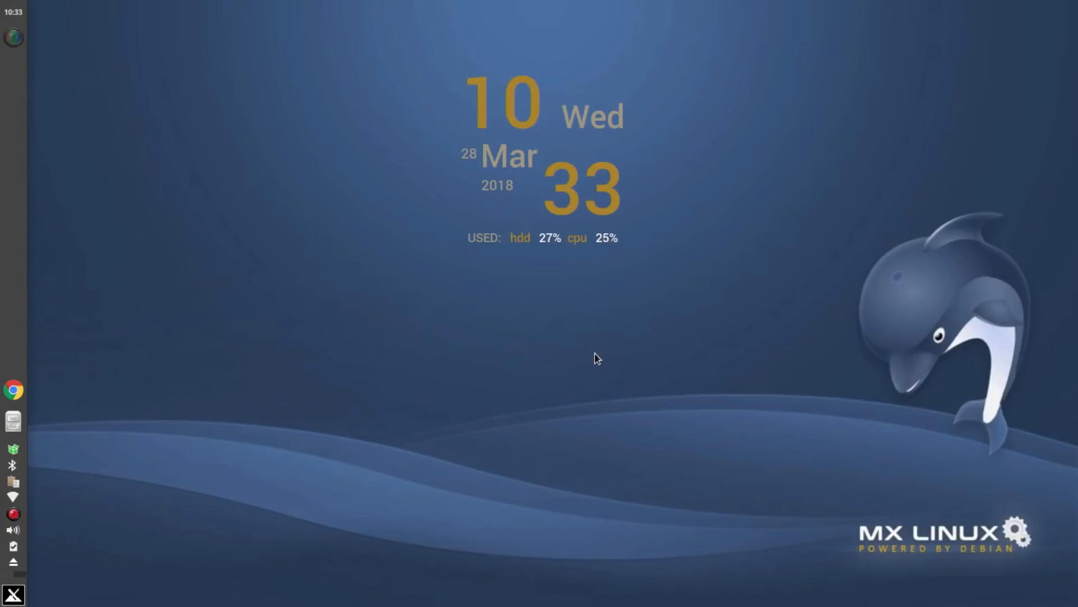